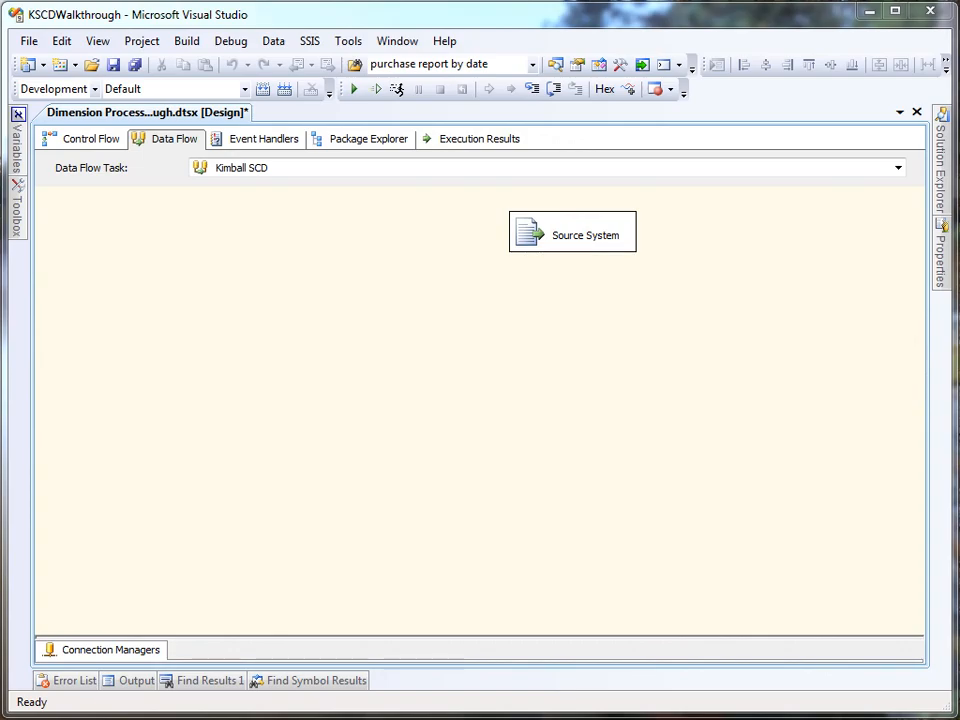
mouse_move(96, 304)
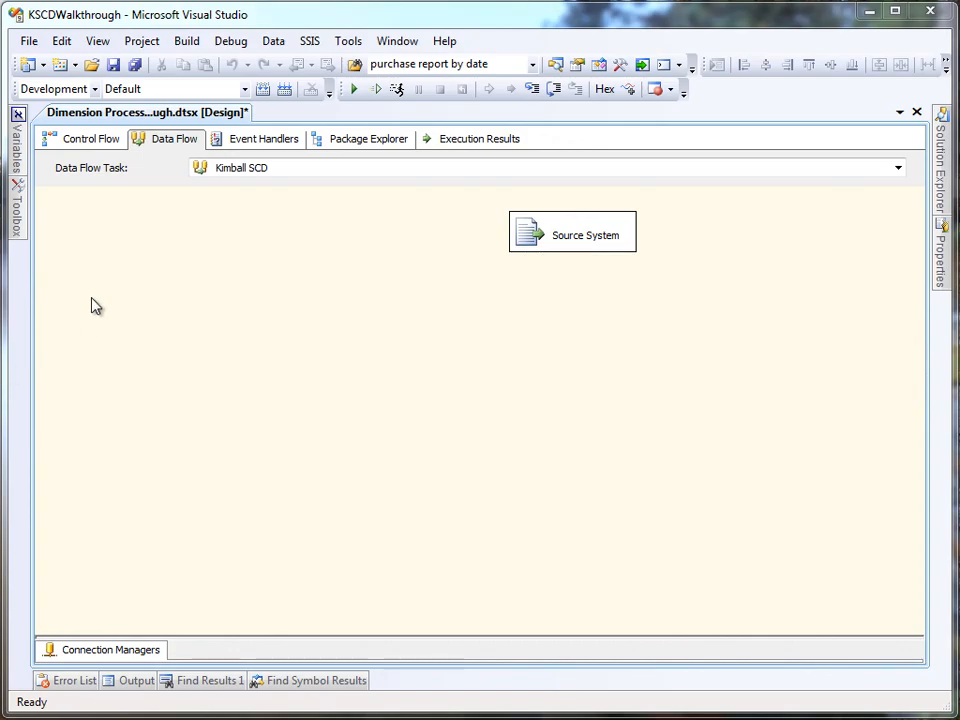
Add an OLE DB Source to the data flow and rename it DIM_COMPUTER
left_click(16, 204)
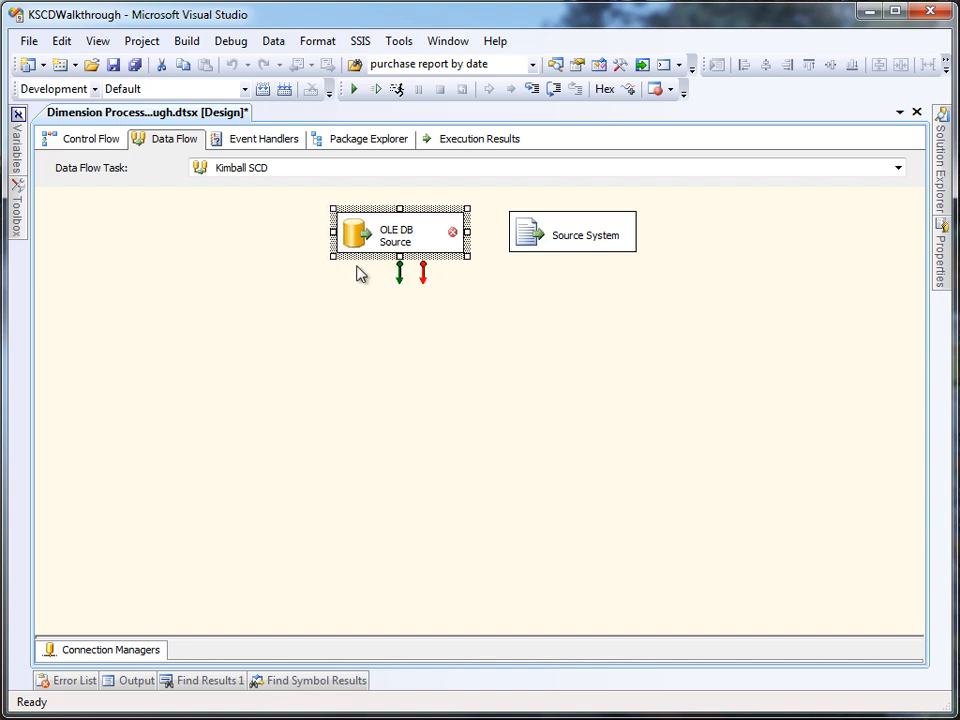
type("DIM_COM")
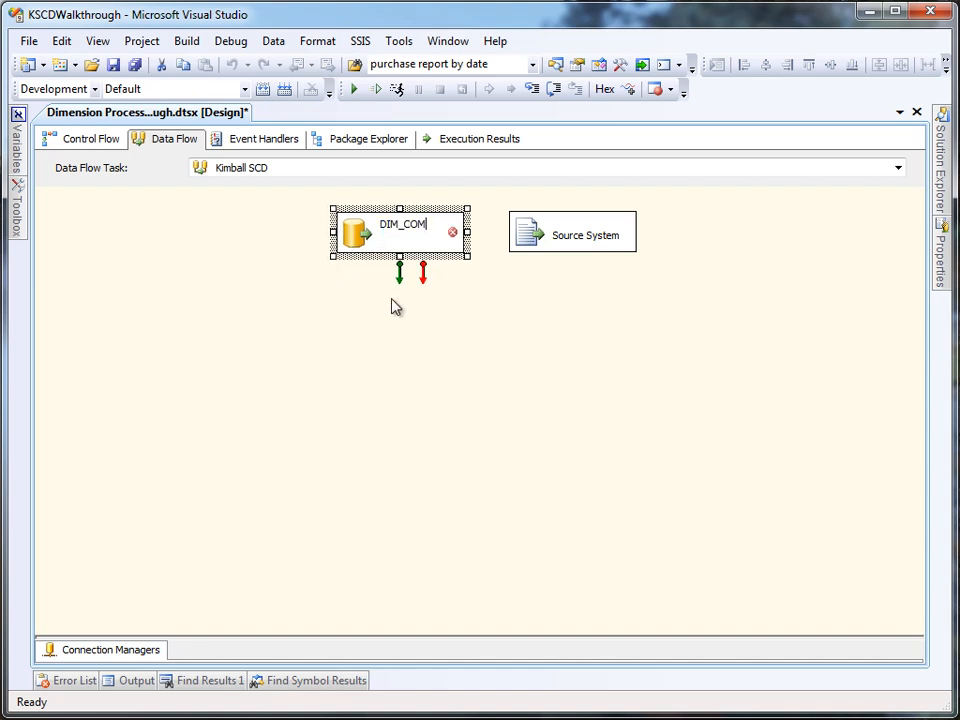
type("PUTER")
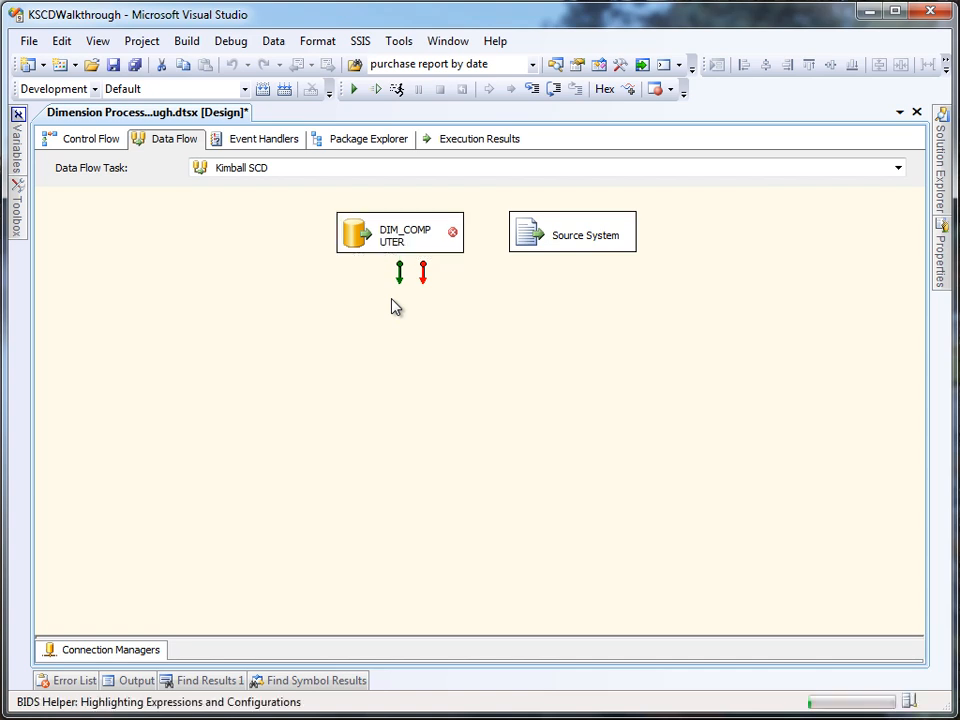
Point DIM_COMPUTER at [dbo].[DIM_COMPUTER] and feed it into a new Kimball SCD's Existing Dimension input
double_click(572, 232)
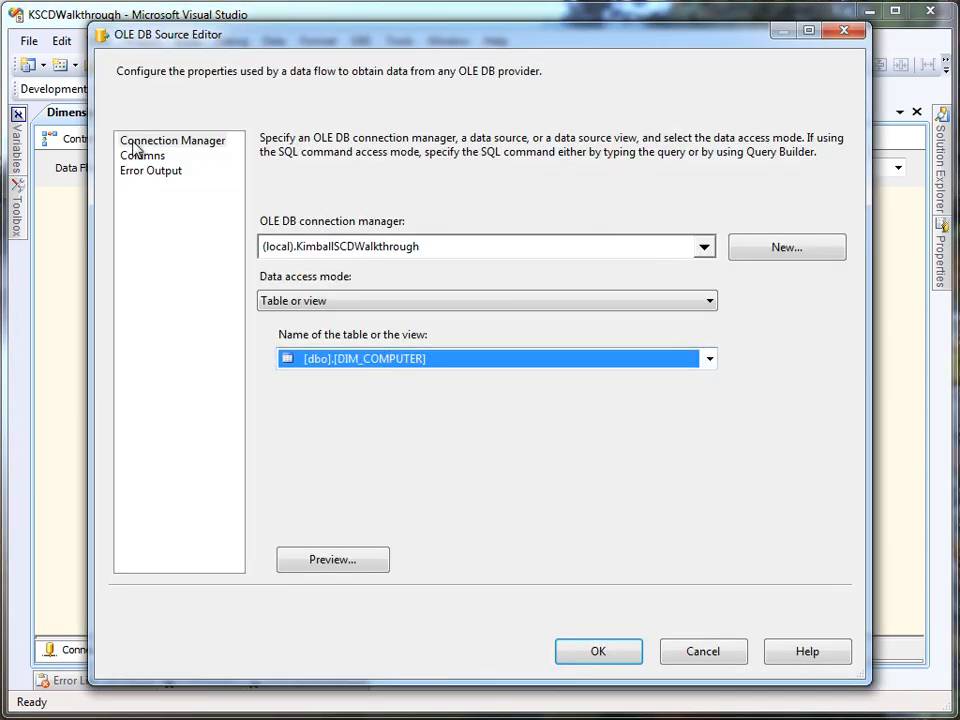
left_click(598, 652)
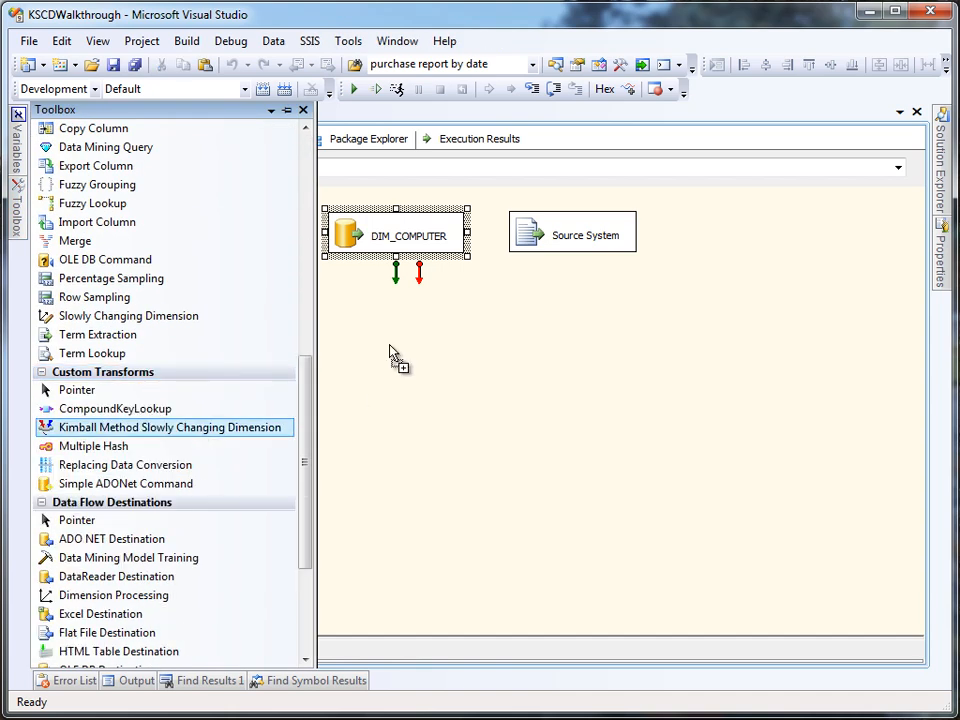
left_click_drag(172, 428, 490, 322)
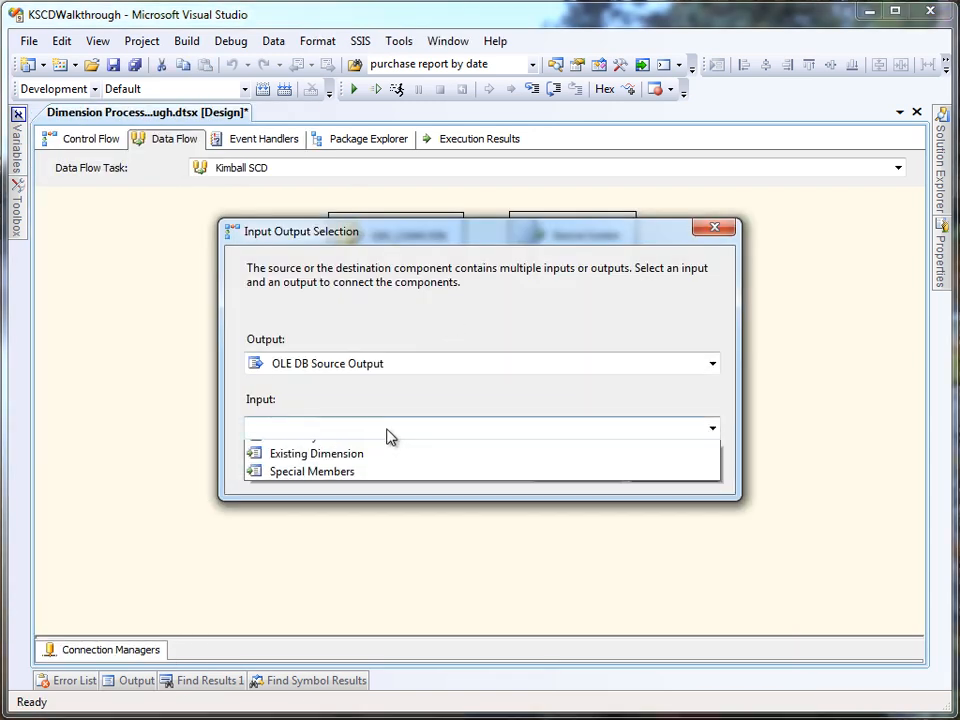
mouse_move(396, 468)
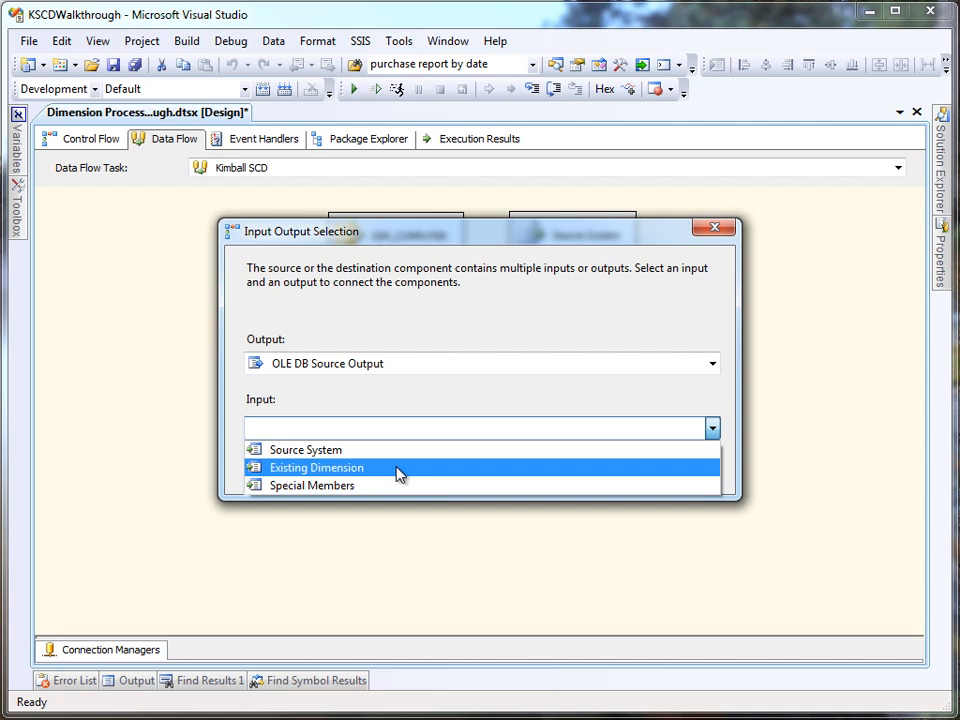
left_click(316, 468)
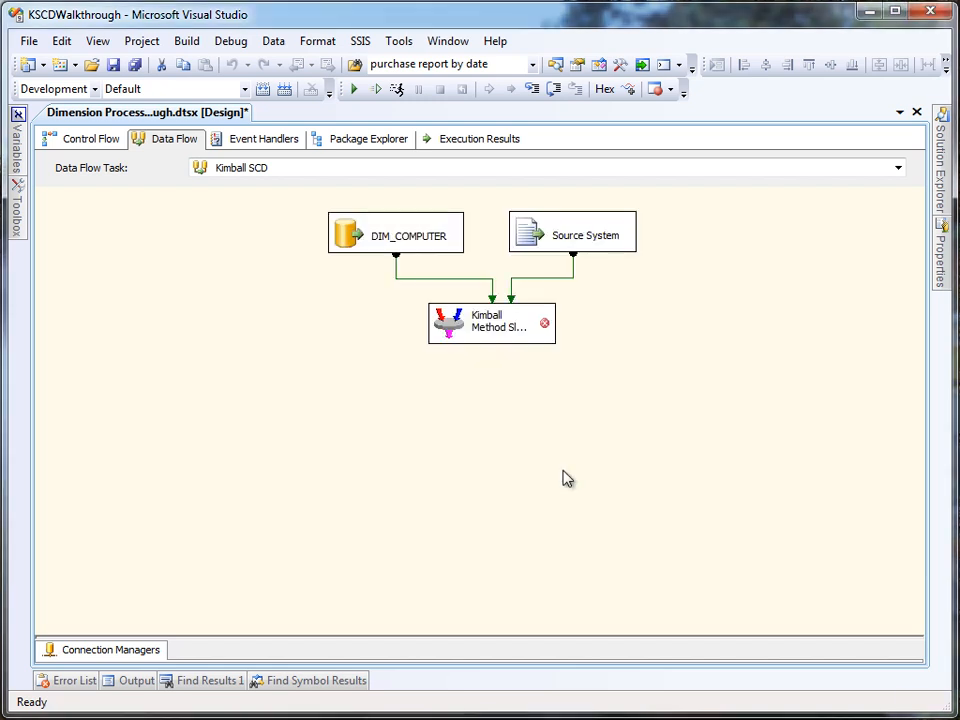
Type SurrogateKey as surrogate key, DateEffective as SCD2 effective date and DateExpires as SCD2 expiry date
double_click(490, 322)
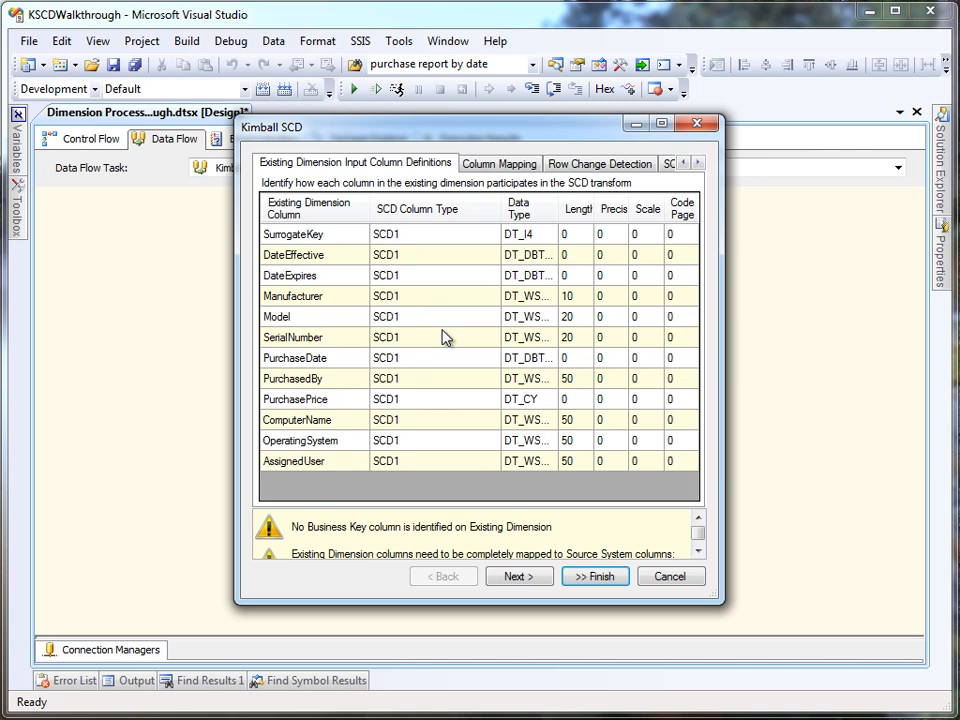
mouse_move(458, 270)
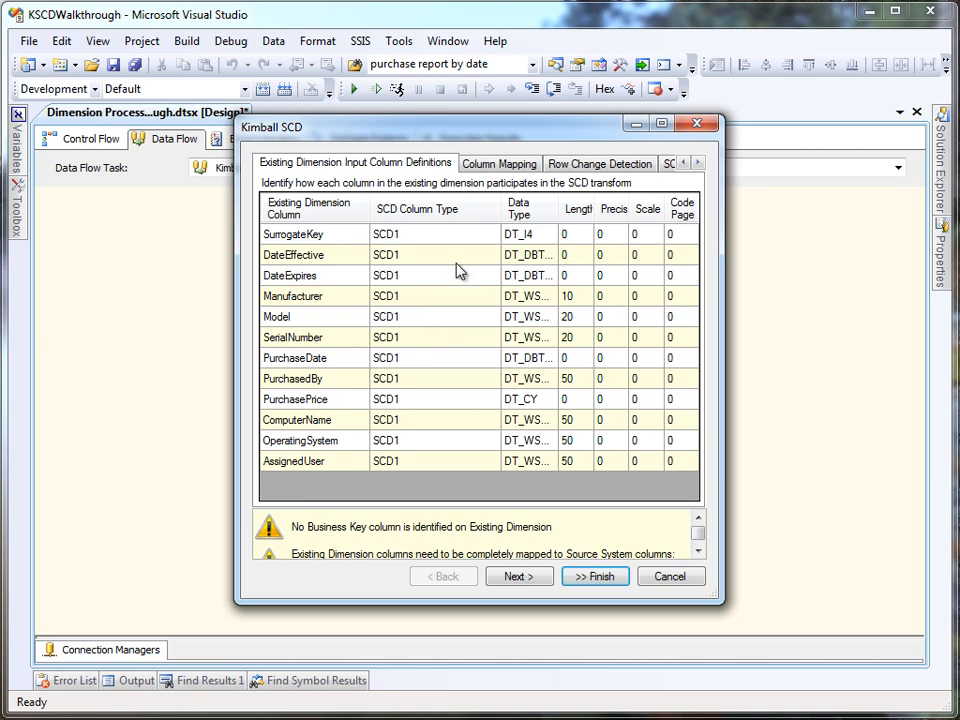
left_click(492, 234)
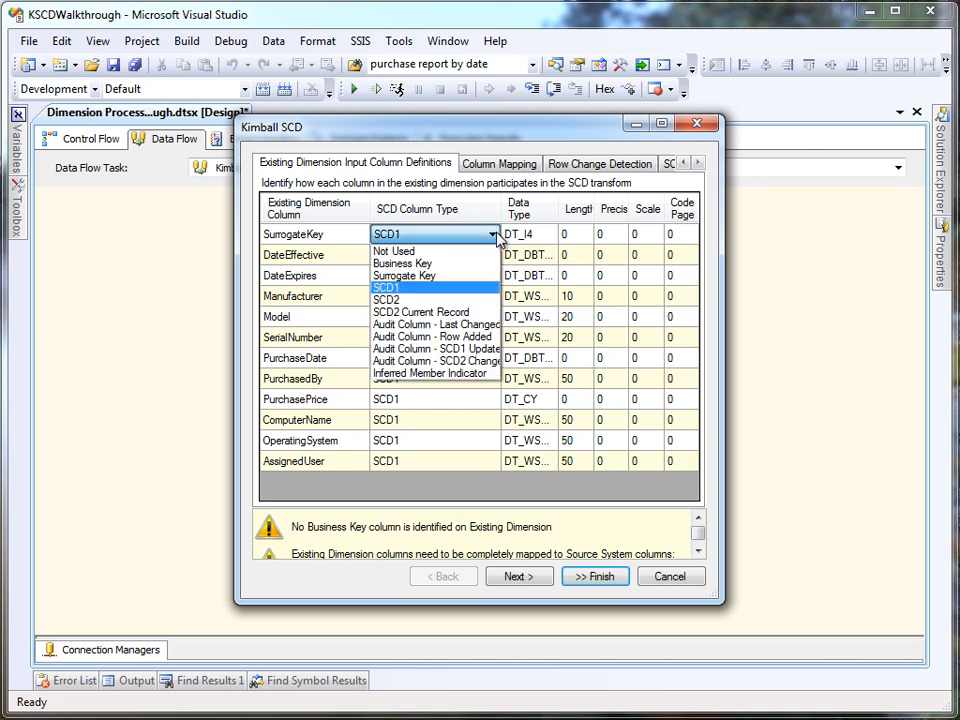
left_click(404, 276)
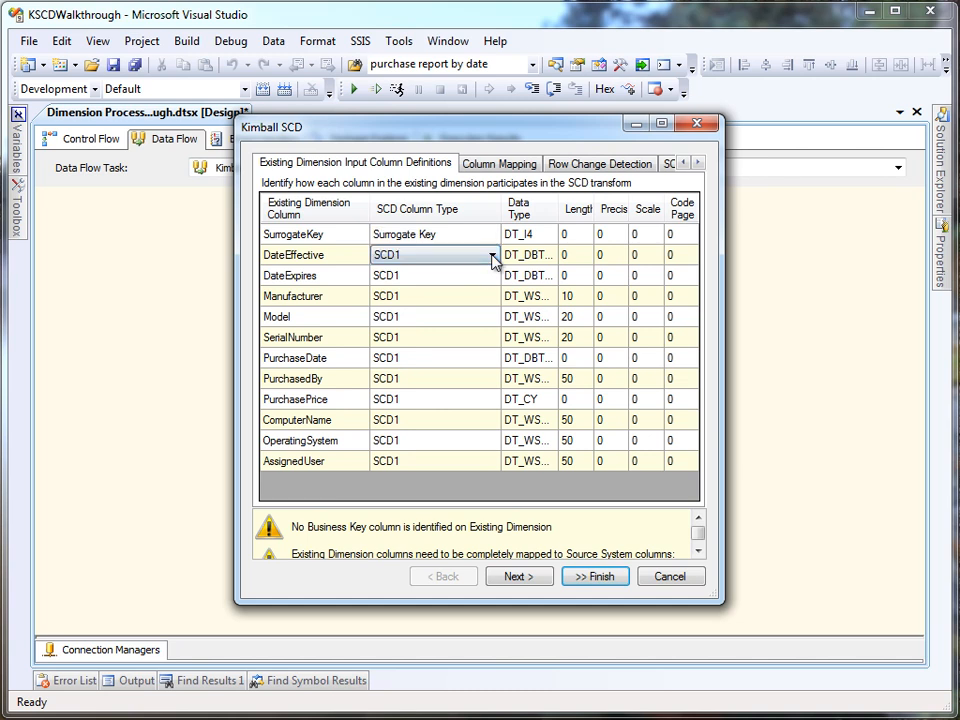
left_click(434, 254)
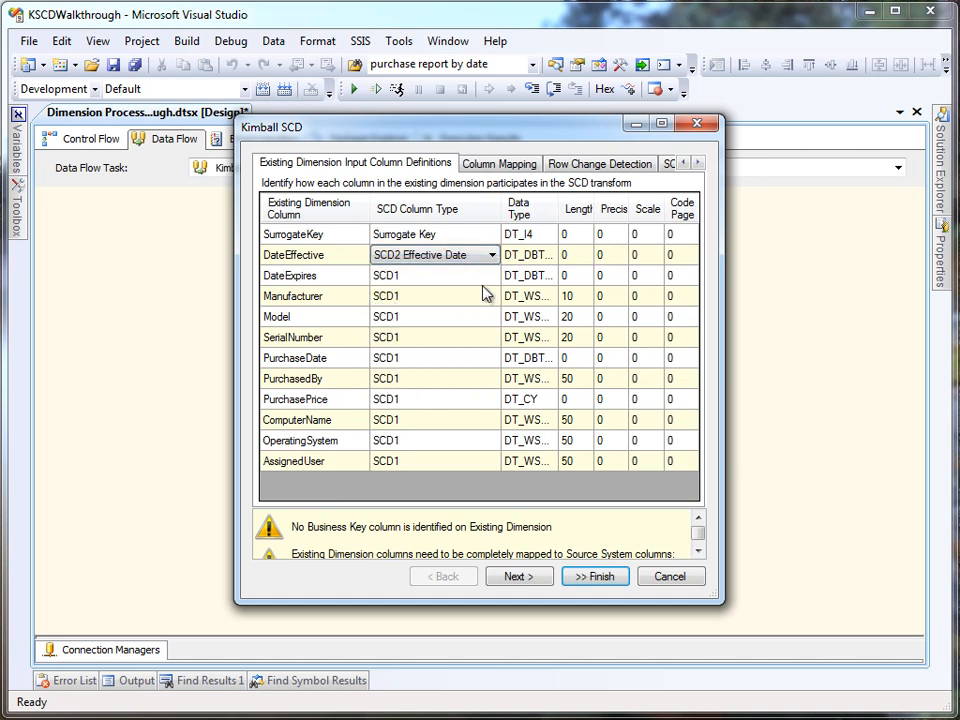
left_click(432, 276)
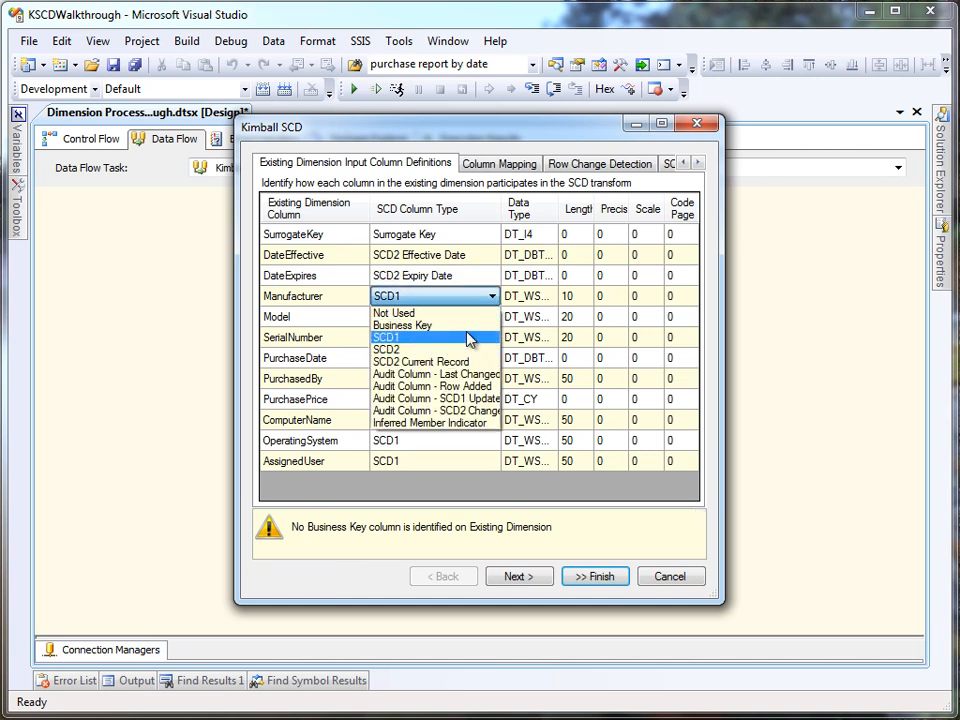
Mark Manufacturer as a business key and the tracked columns as SCD2, then move to column mapping
left_click(402, 324)
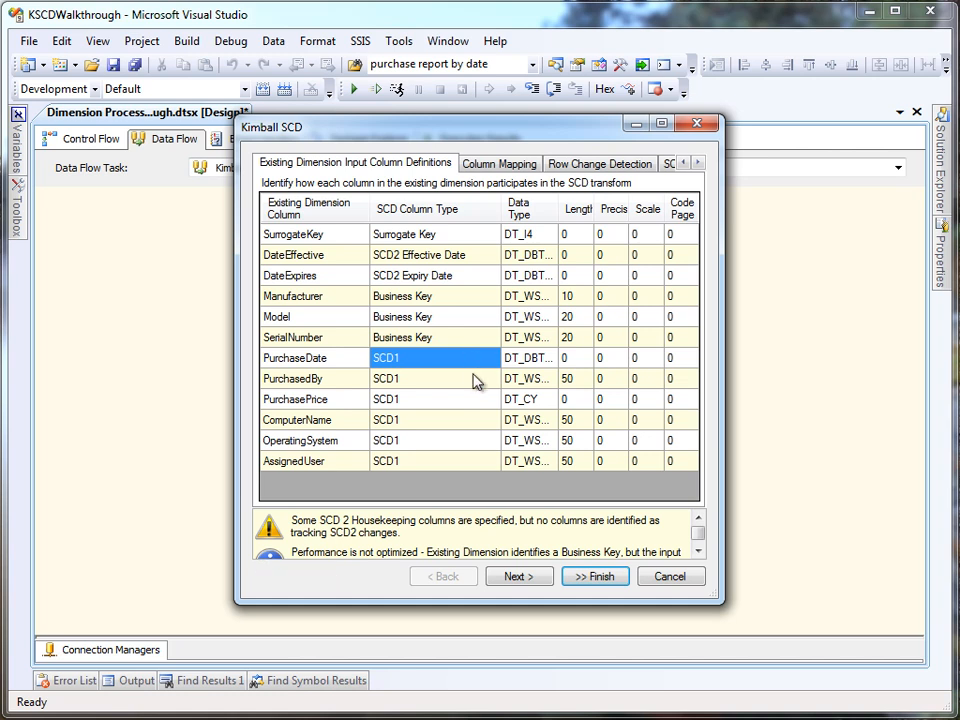
left_click(434, 420)
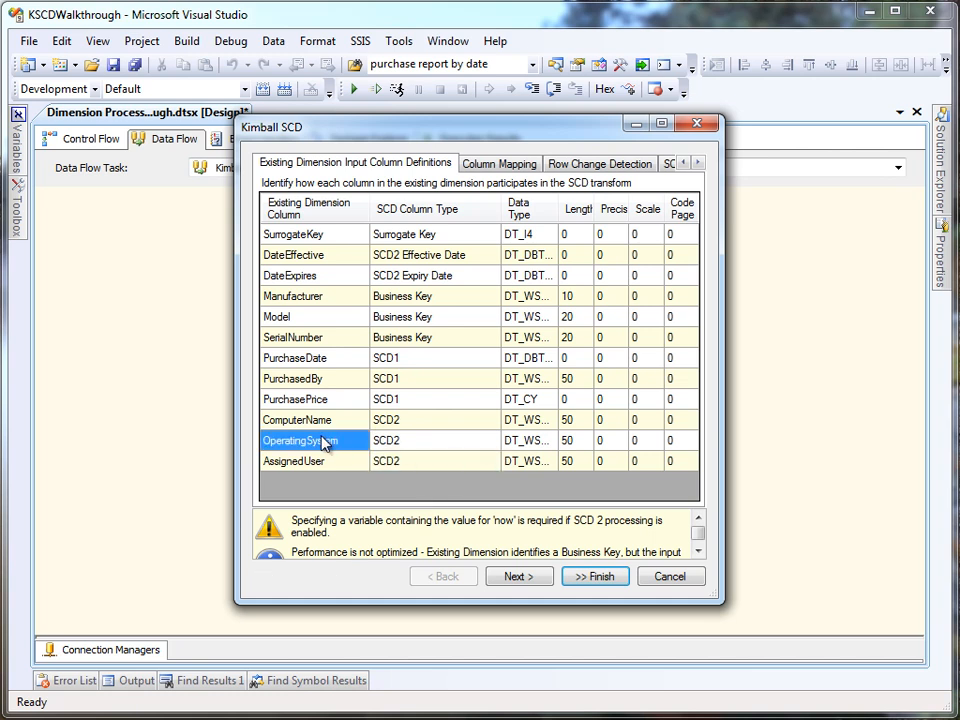
mouse_move(470, 556)
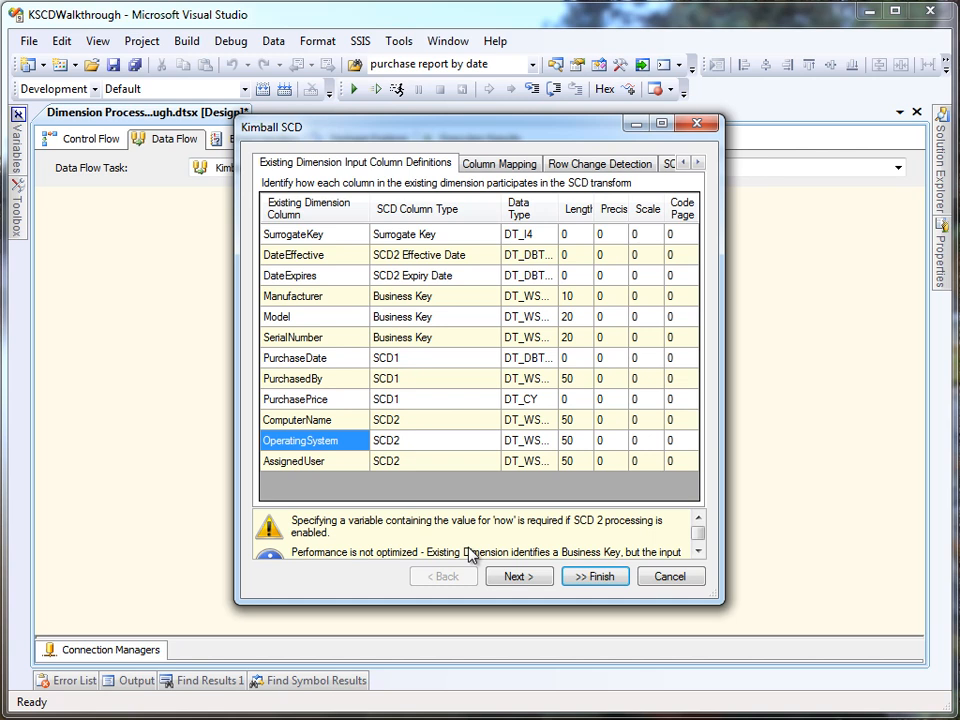
mouse_move(360, 308)
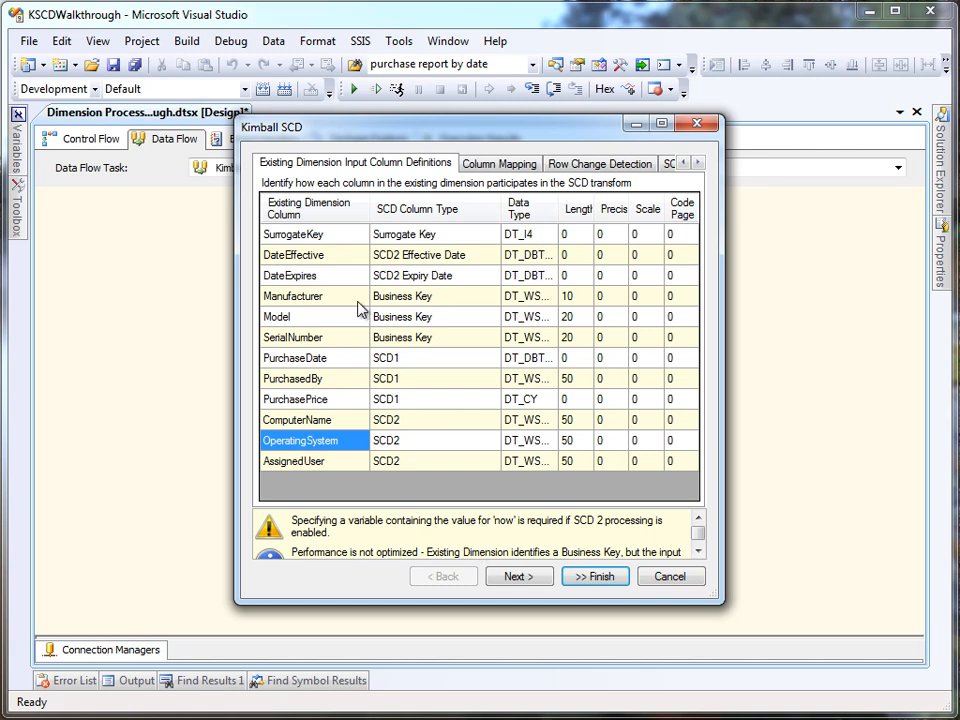
left_click(500, 164)
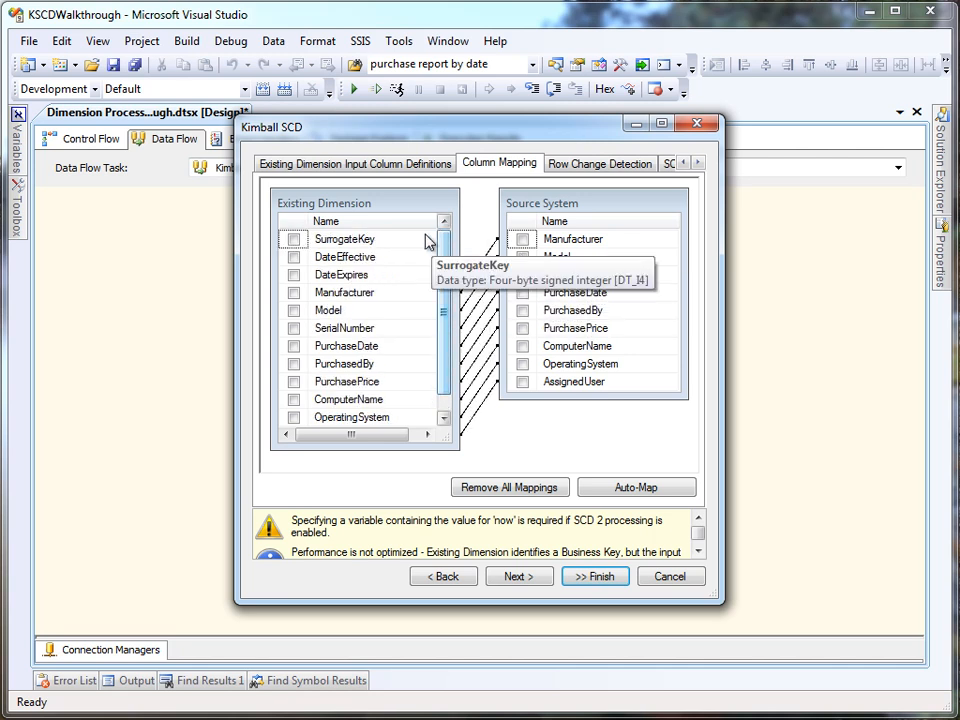
mouse_move(480, 248)
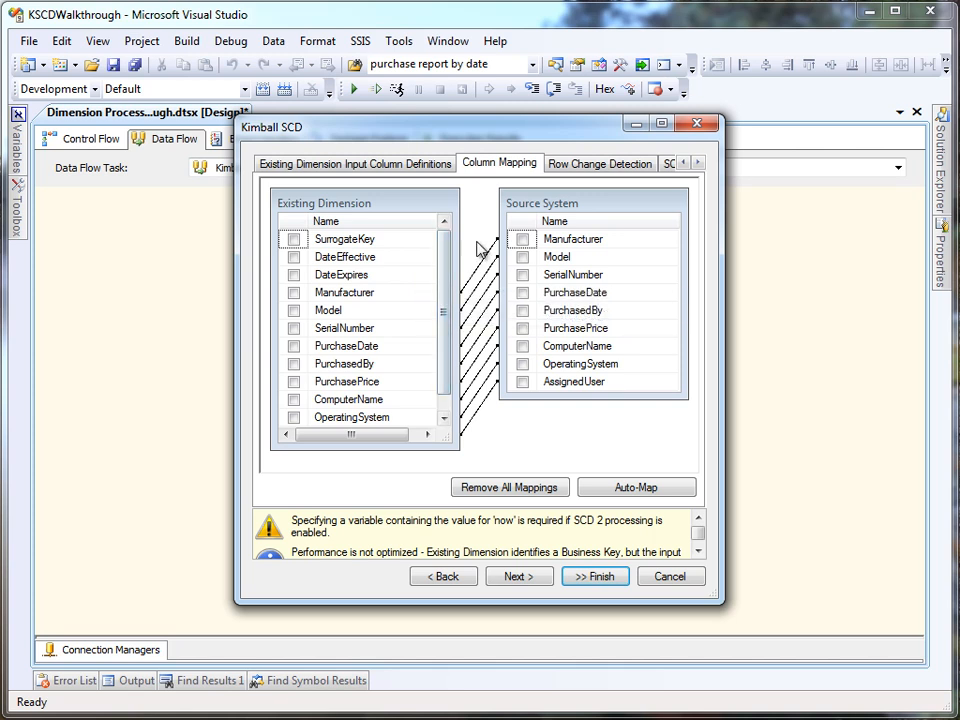
Review the auto-mapped columns and show the Row Change Detection settings
left_click(600, 162)
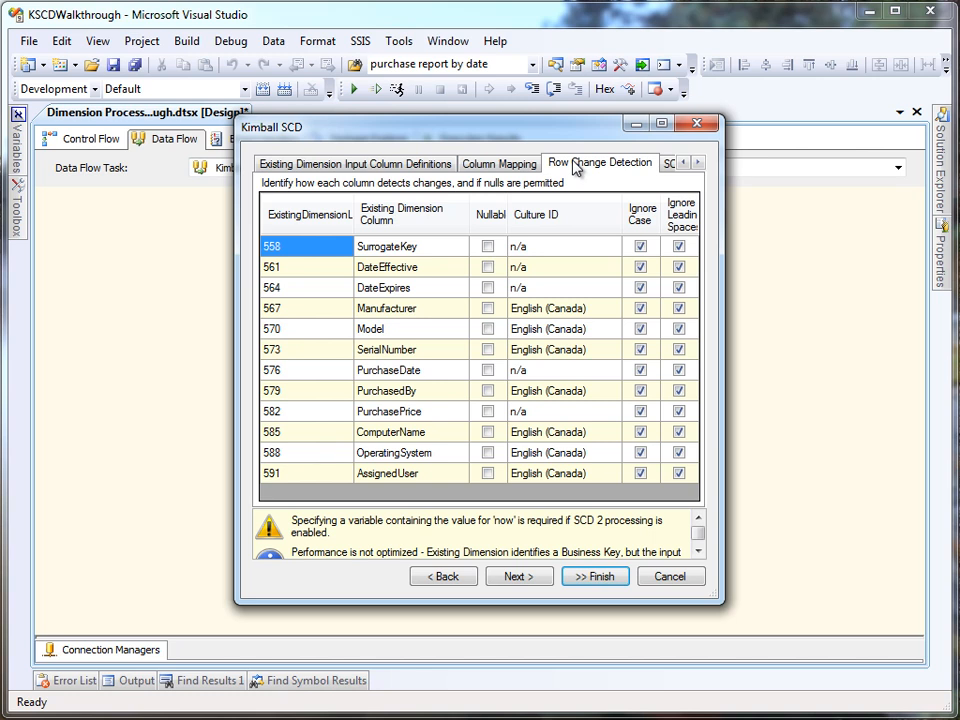
mouse_move(620, 168)
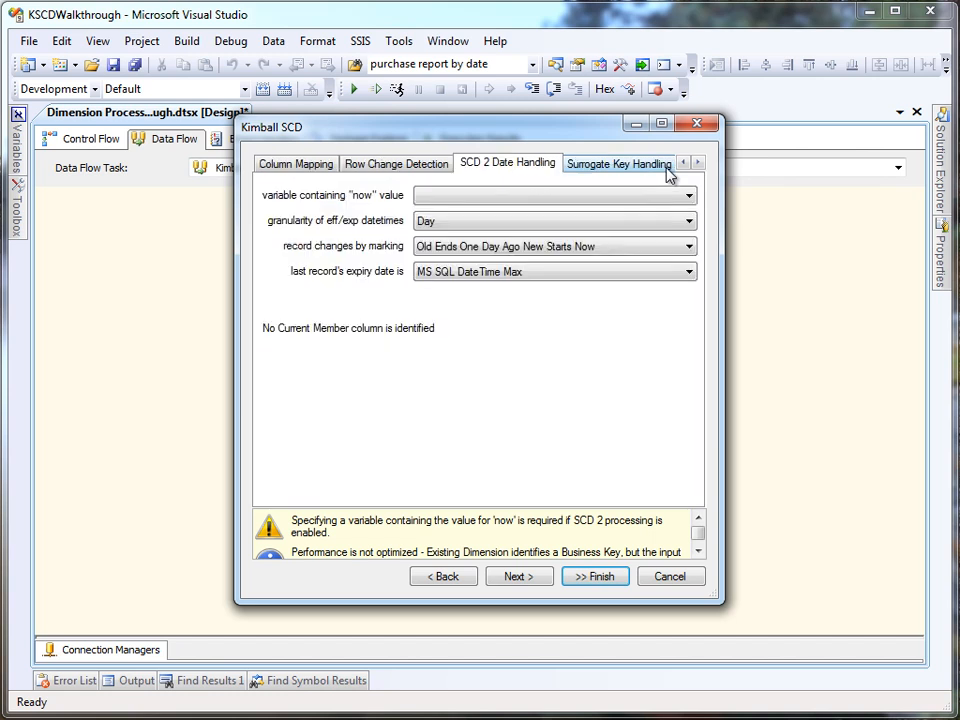
Use User::LoadingDate as the "now" value and leave the last record's expiry date as Null Value
left_click(688, 196)
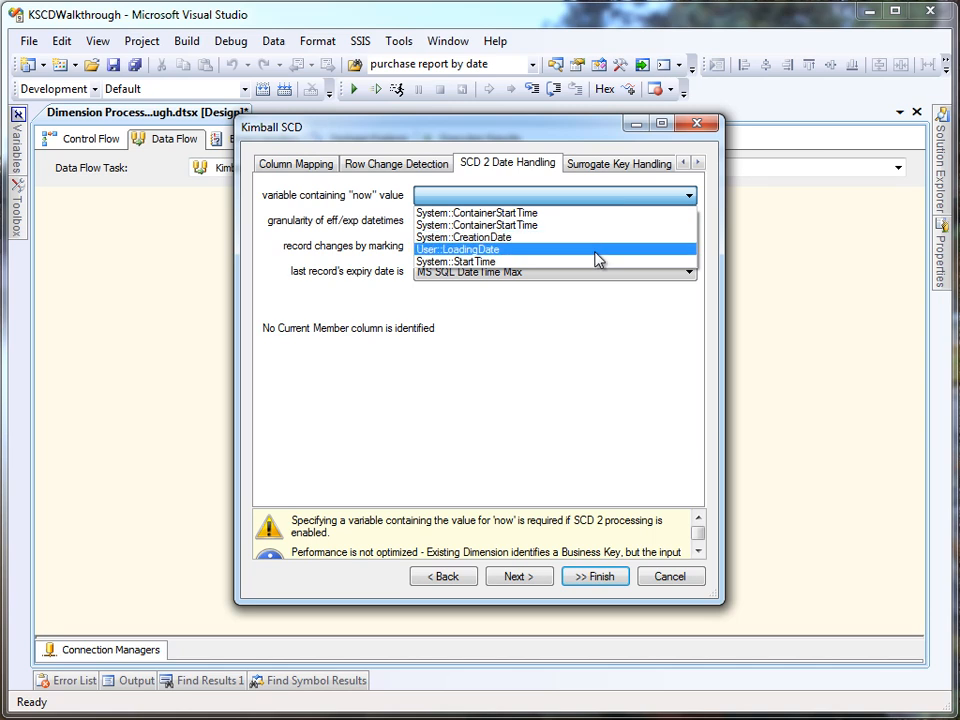
left_click(456, 248)
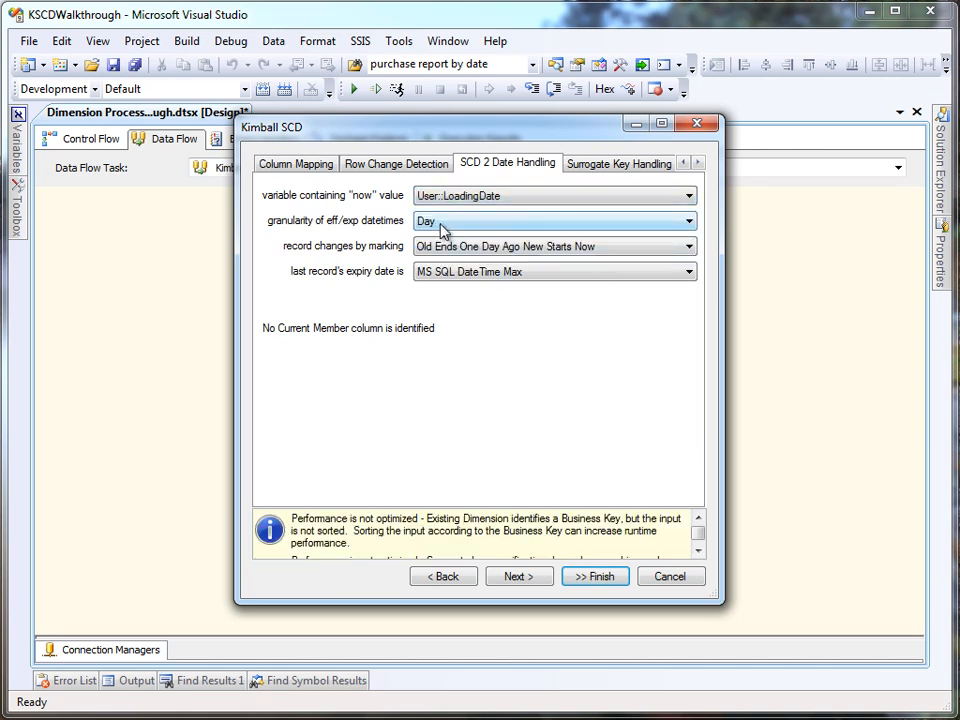
mouse_move(456, 256)
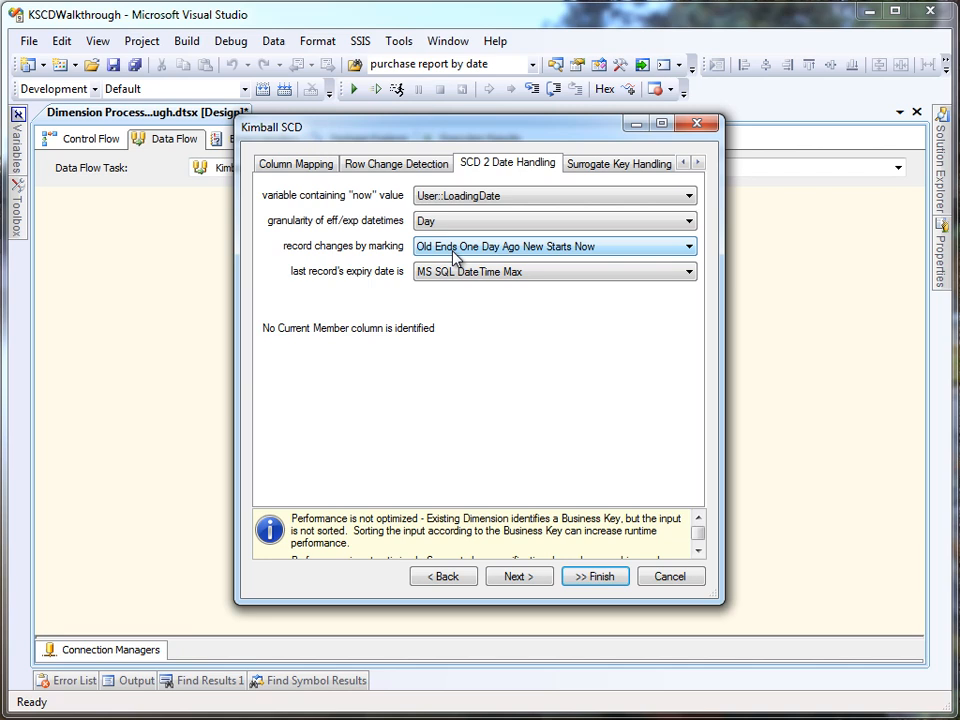
left_click(688, 272)
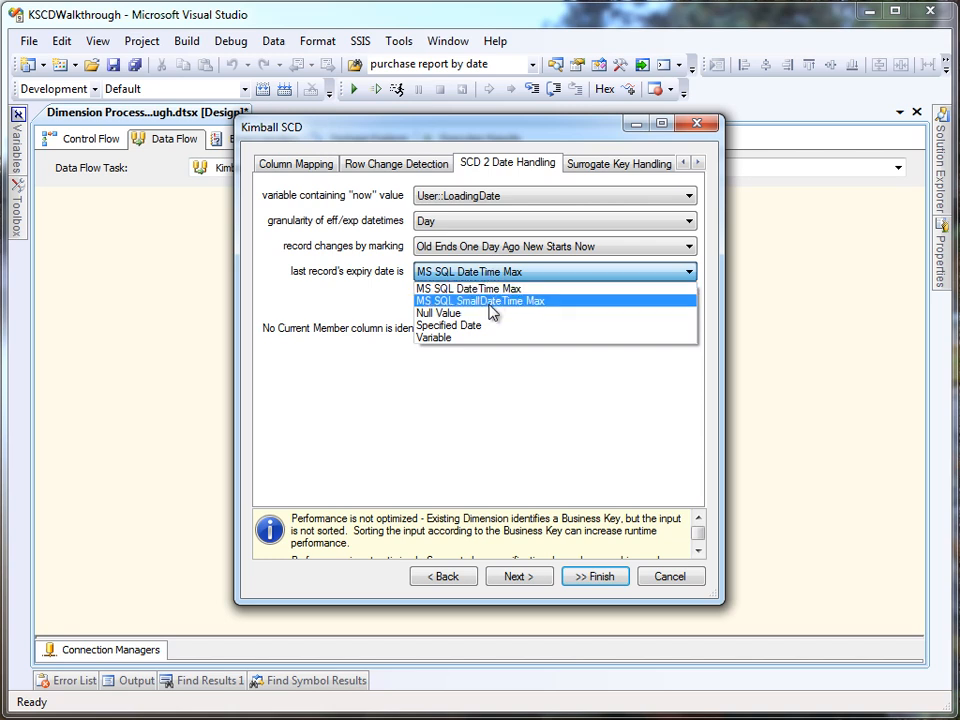
left_click(438, 312)
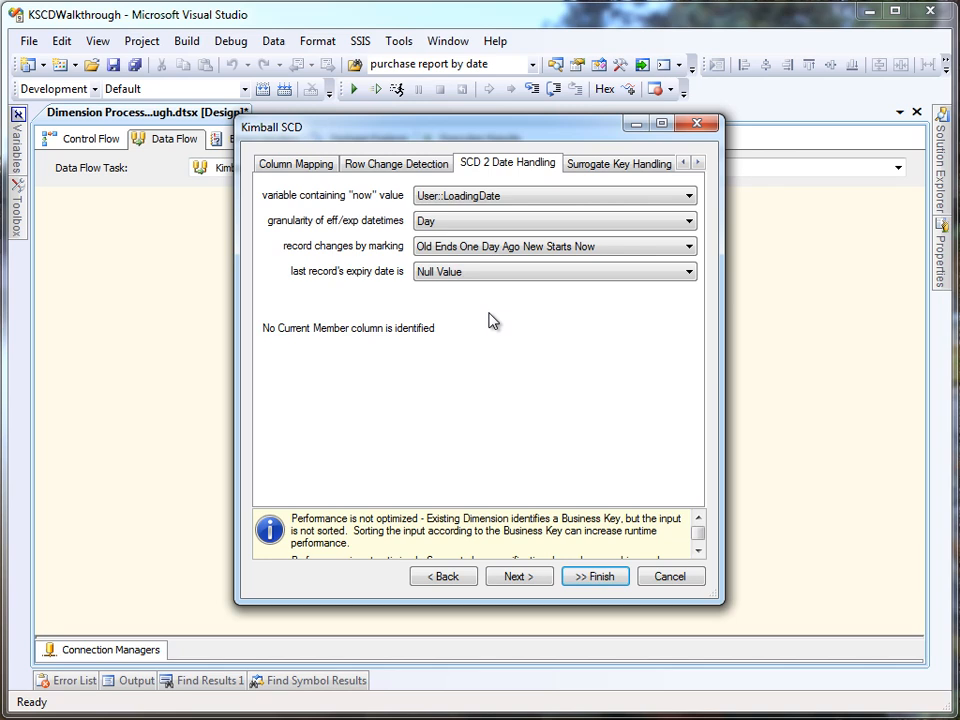
mouse_move(352, 394)
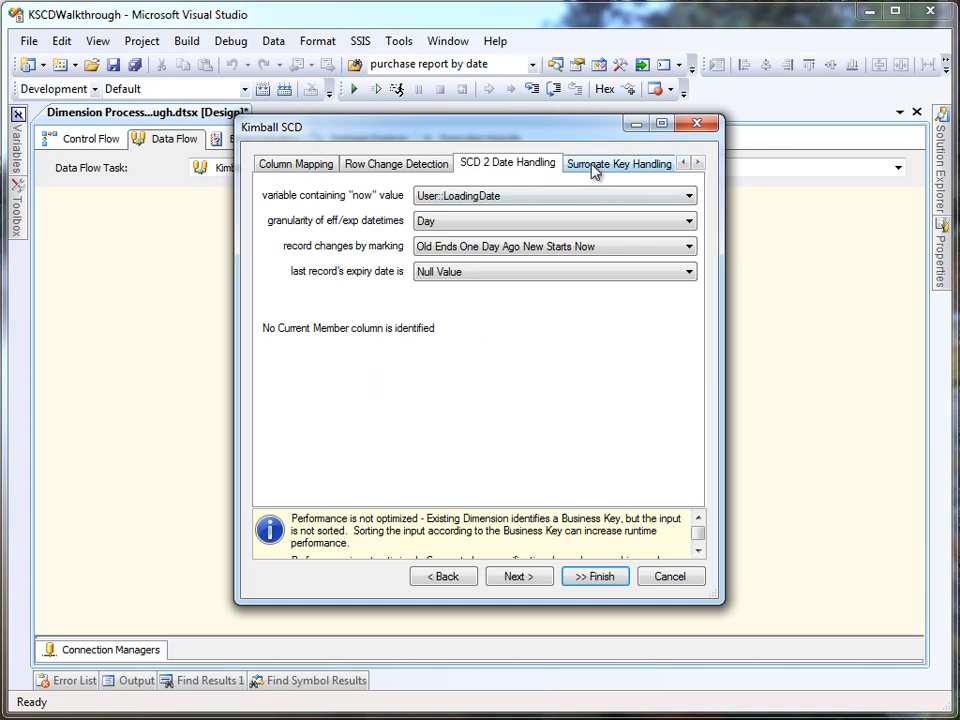
left_click(618, 164)
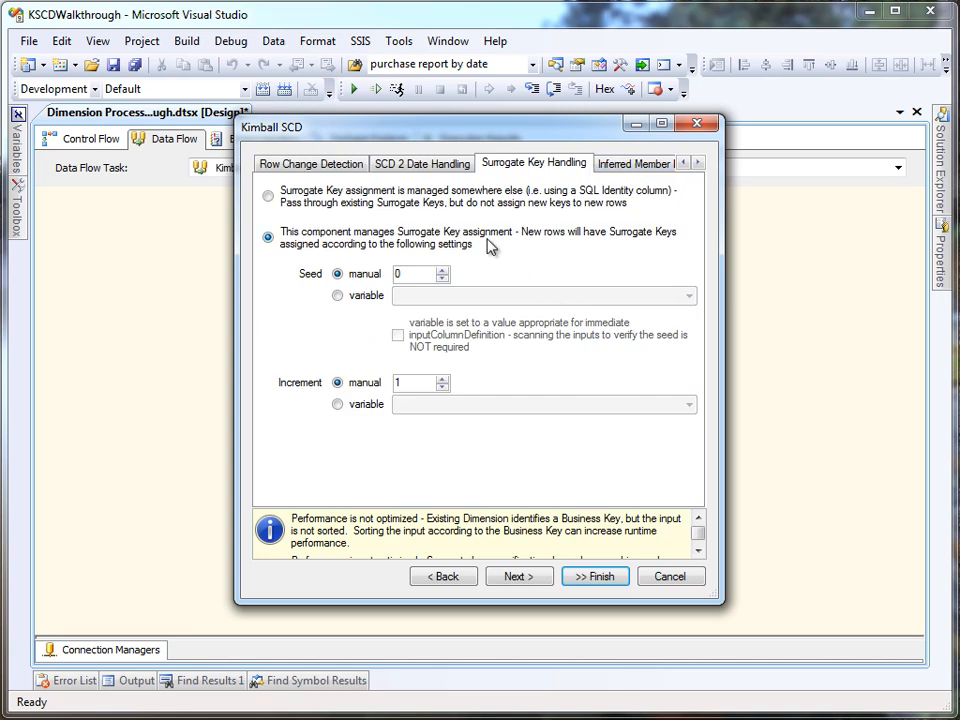
Let the component assign surrogate keys, suppress the sorting-inputs warning and close the editor
left_click(268, 196)
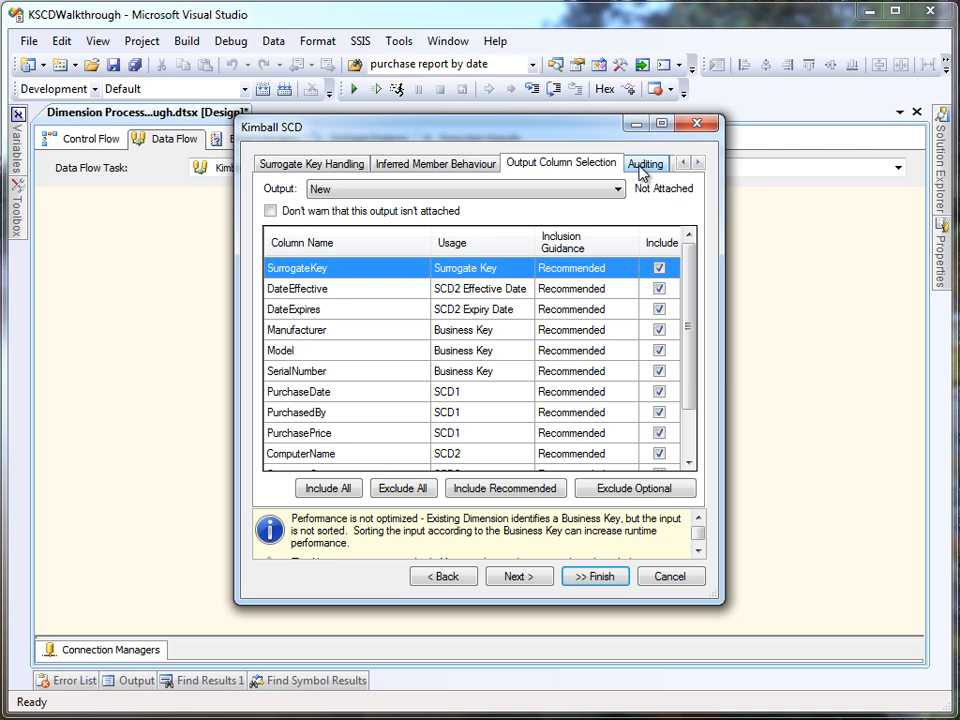
left_click(646, 162)
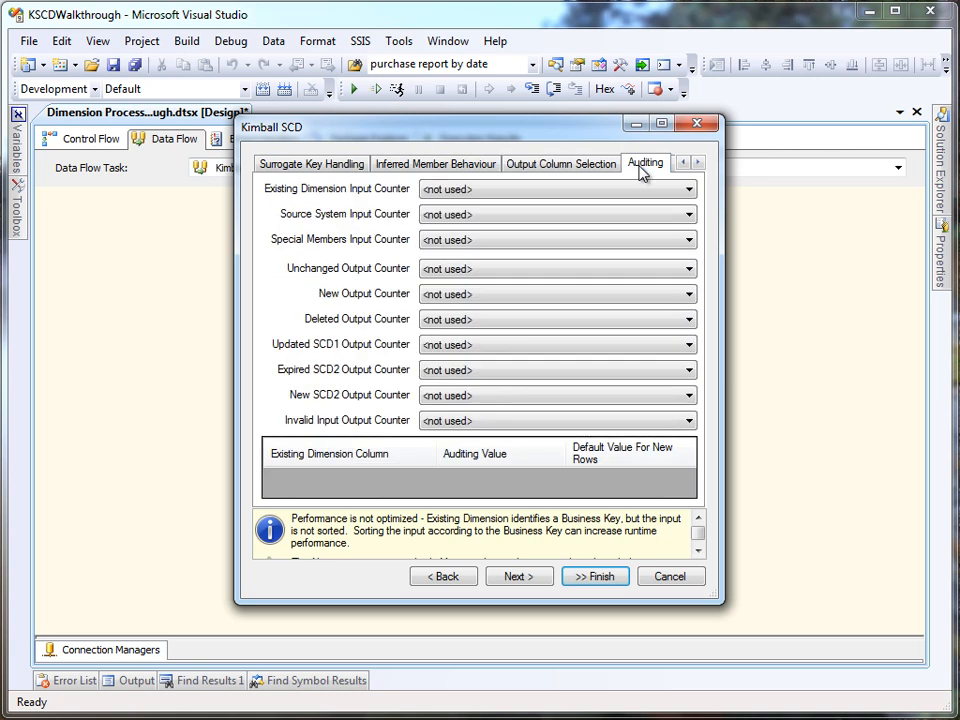
mouse_move(678, 168)
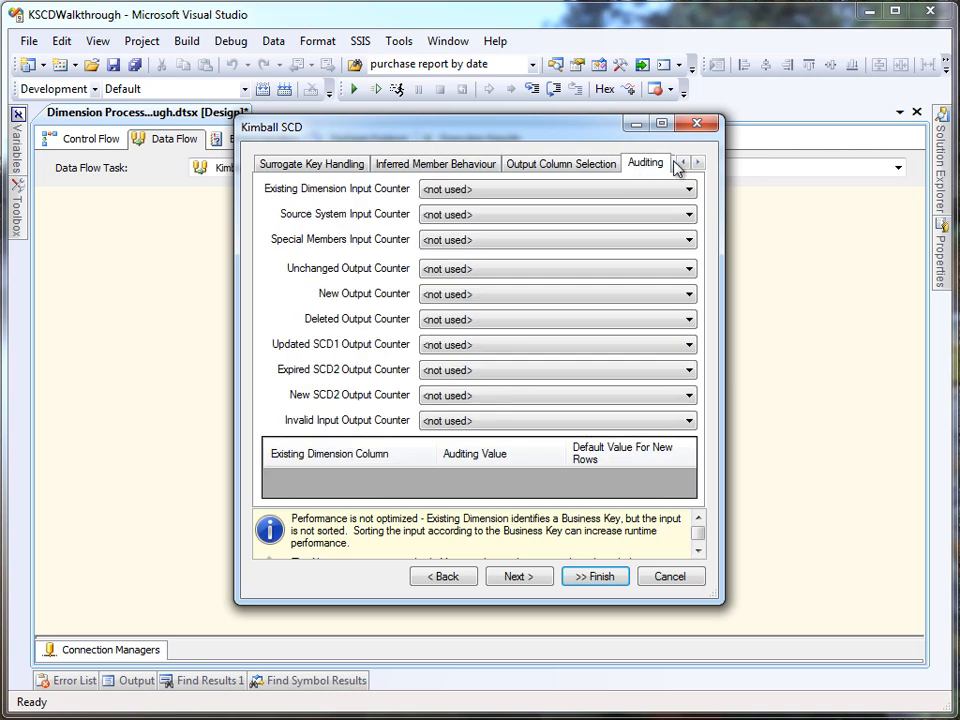
left_click(696, 164)
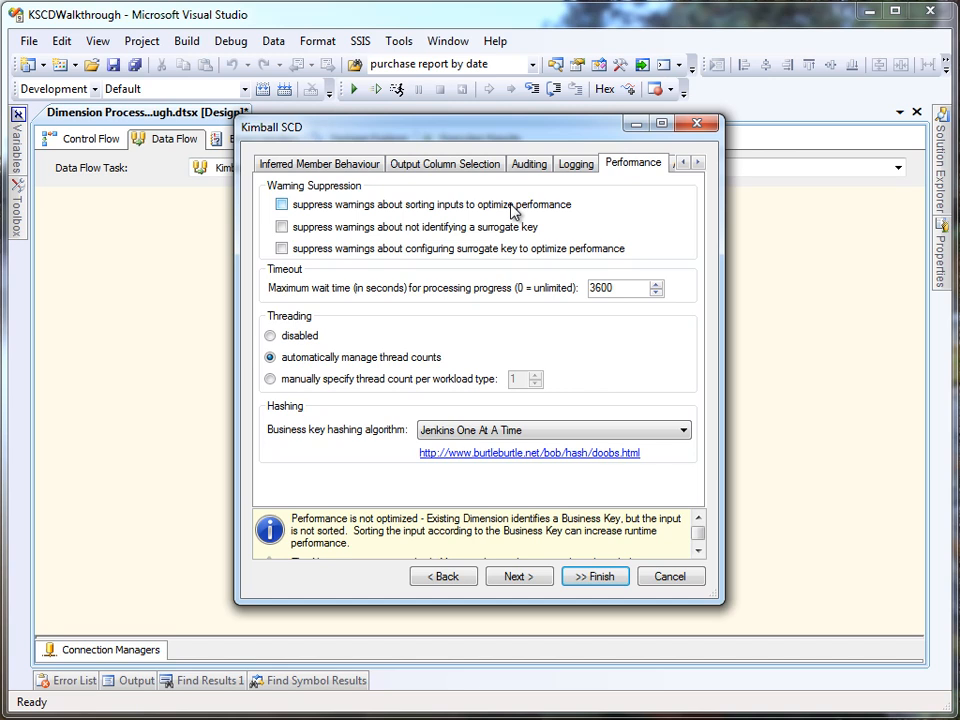
left_click(282, 204)
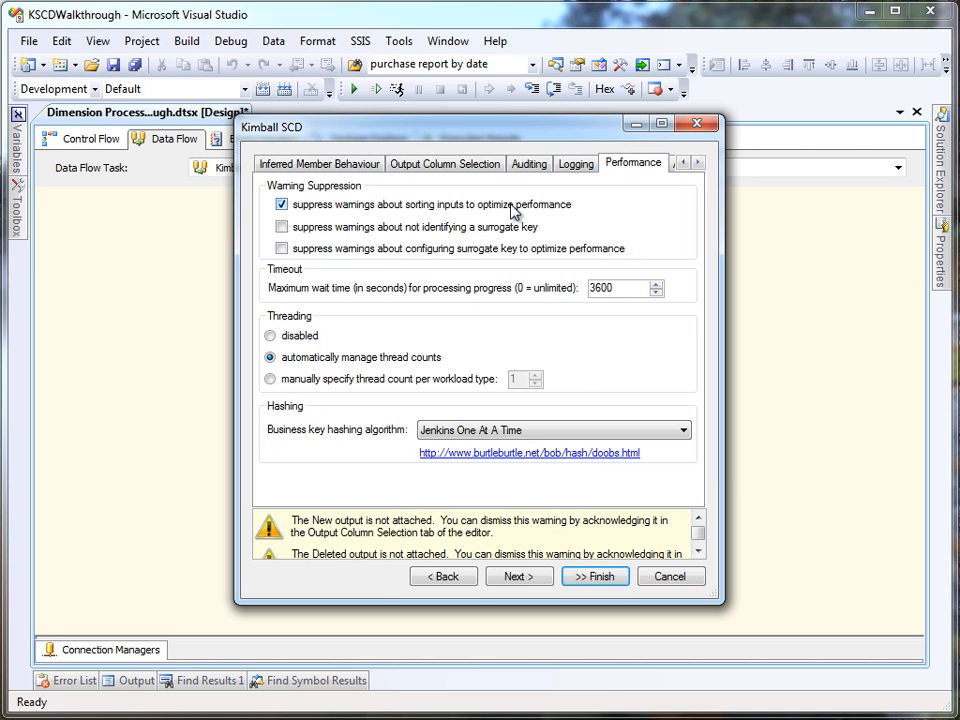
left_click(700, 552)
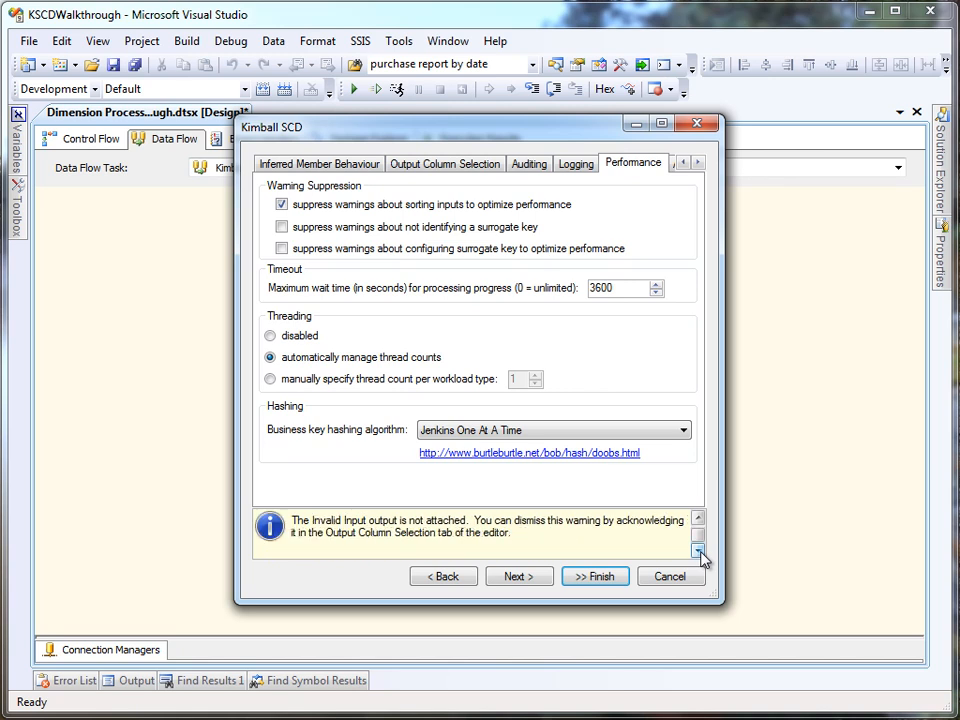
left_click(594, 576)
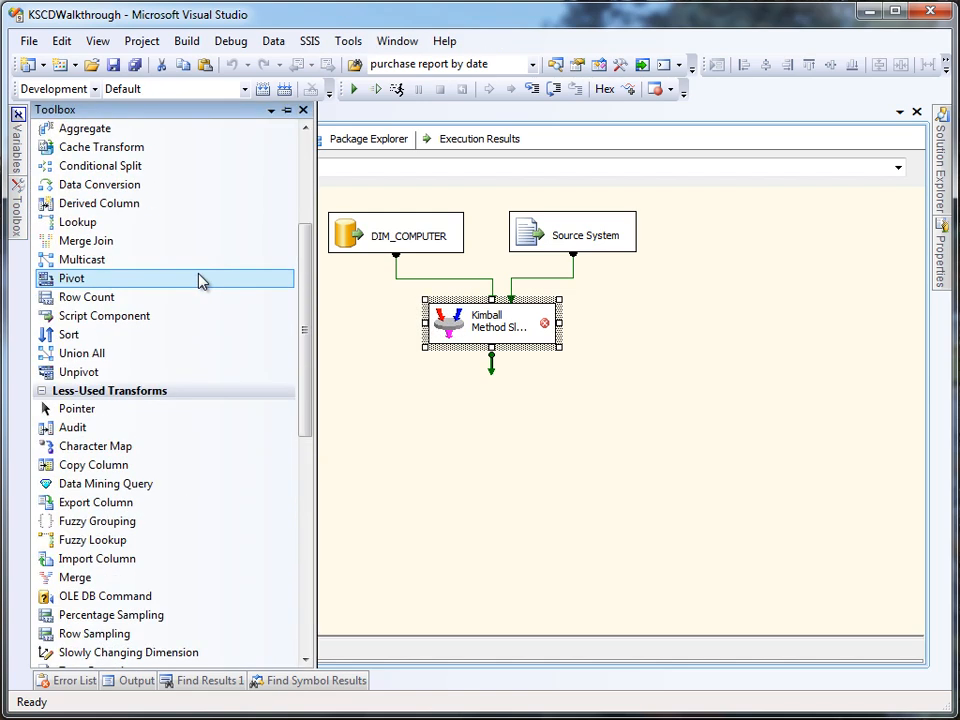
Route the SCD's Invalid Input output to a Row Count storing its count in User::count
left_click_drag(88, 296, 720, 328)
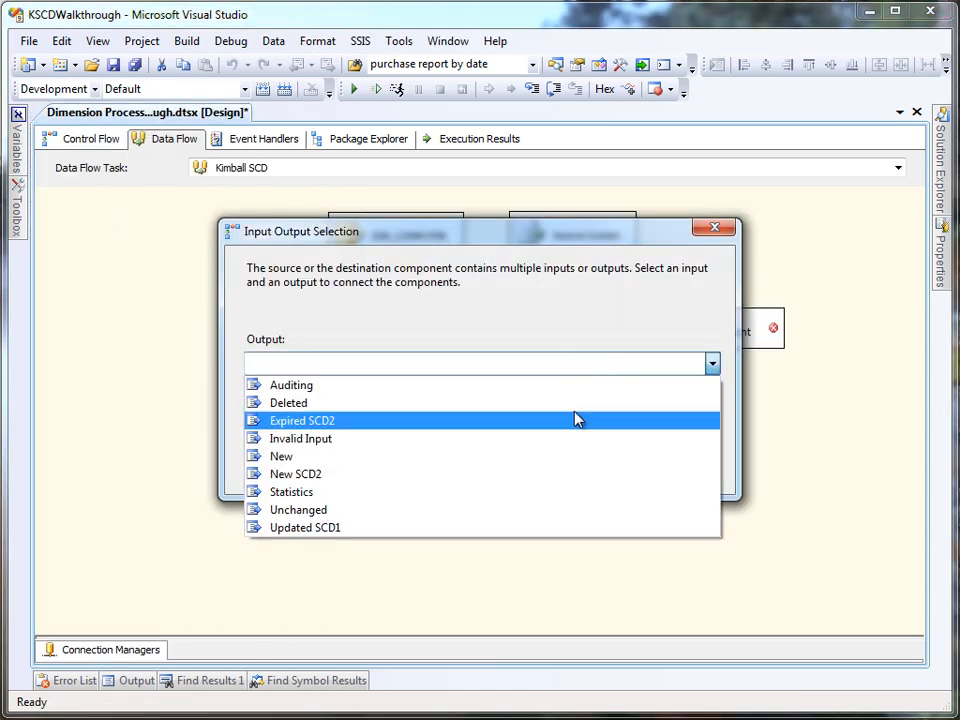
left_click(300, 438)
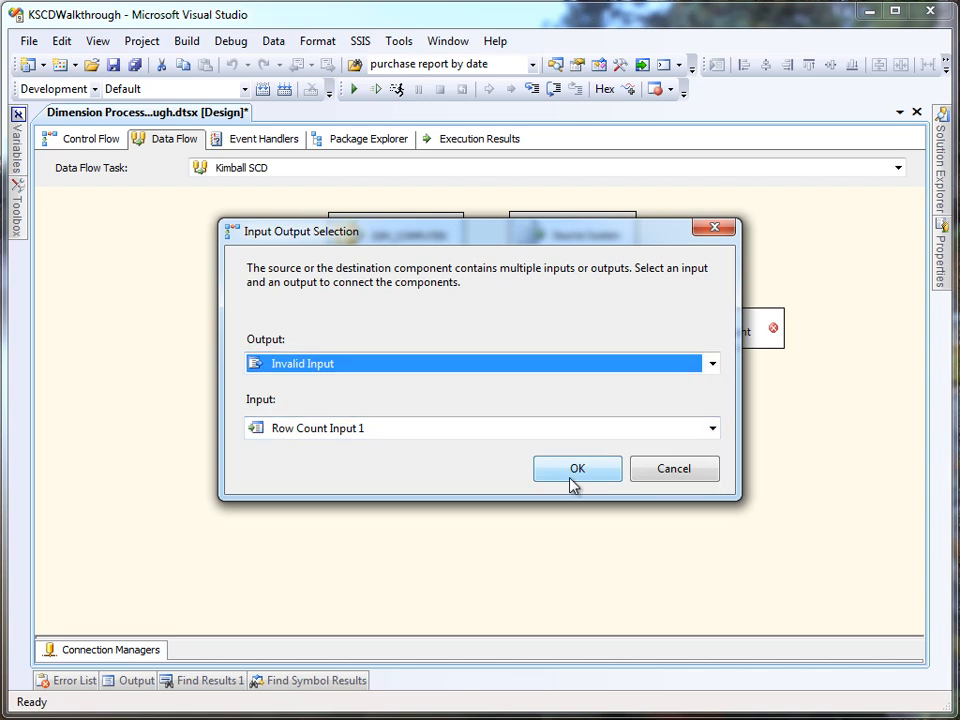
left_click(576, 468)
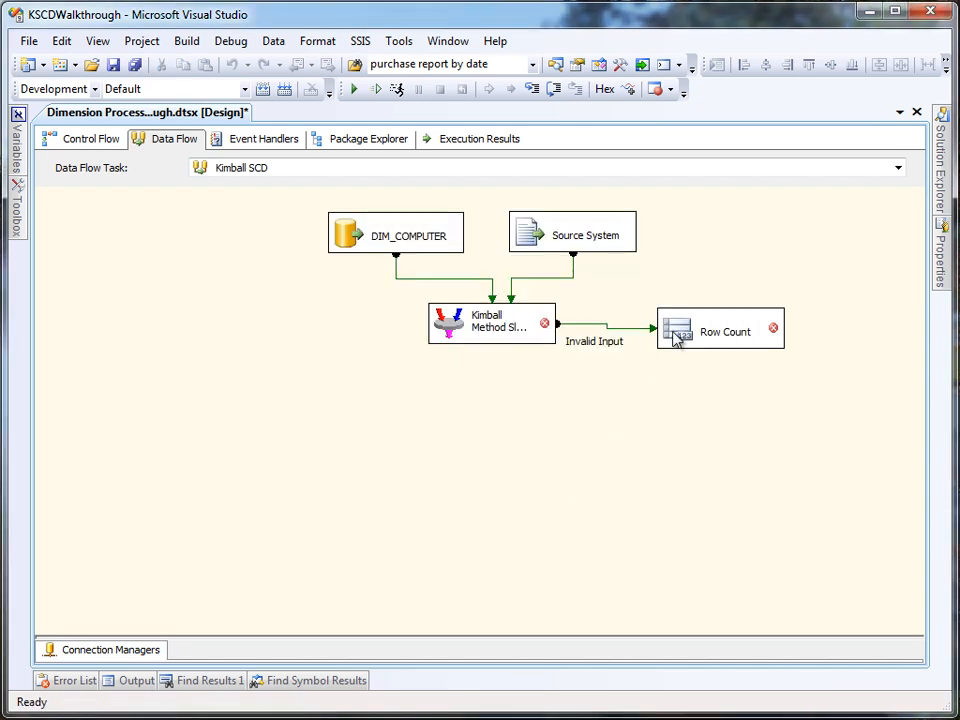
double_click(720, 330)
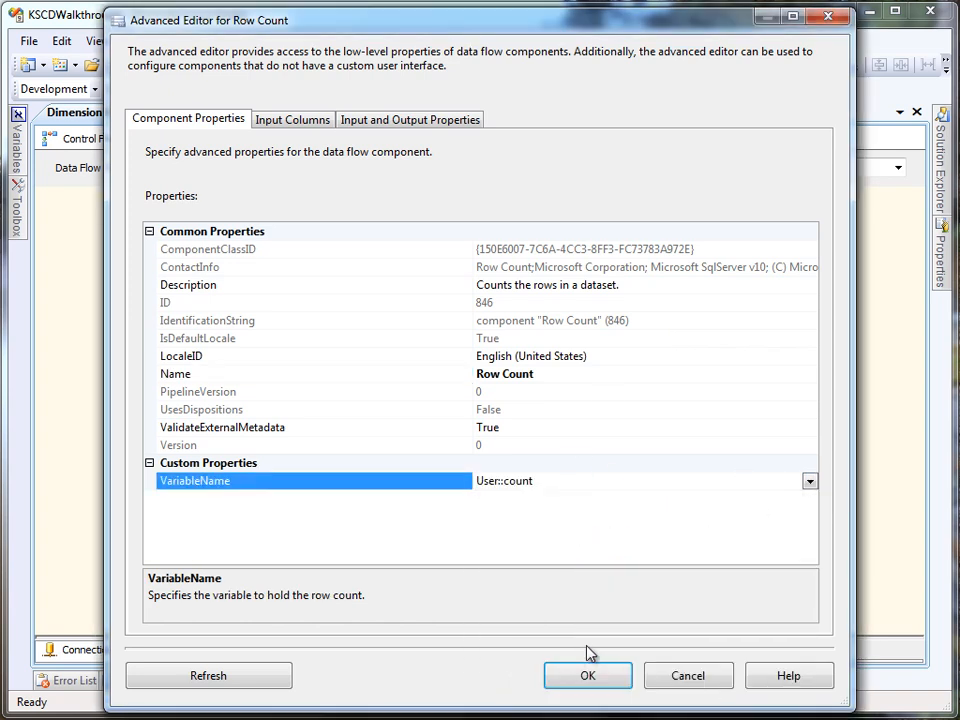
left_click(588, 676)
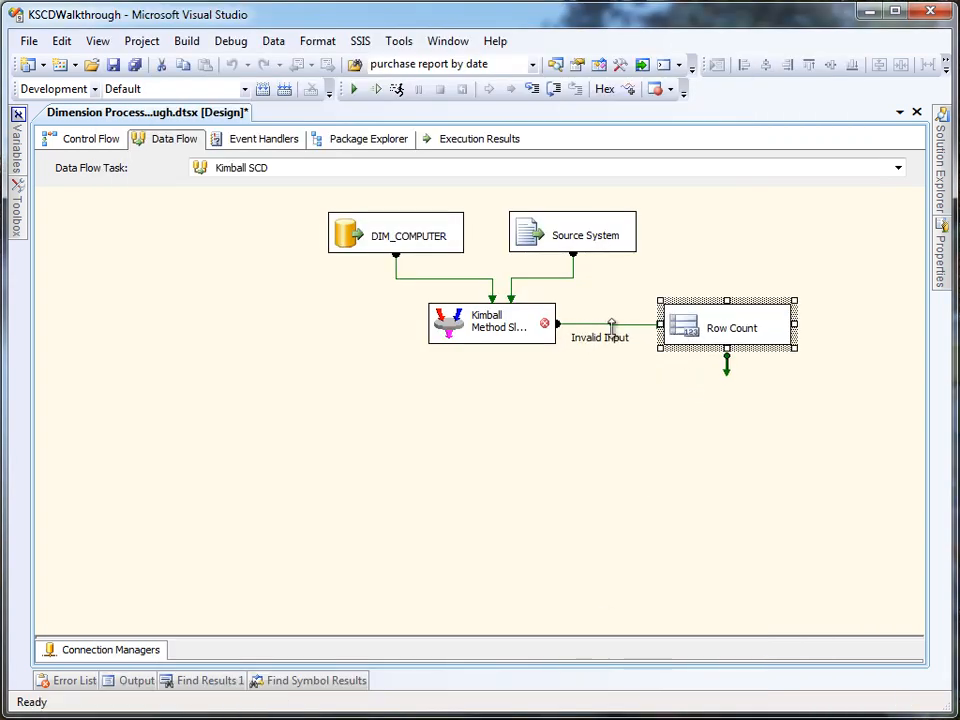
double_click(612, 324)
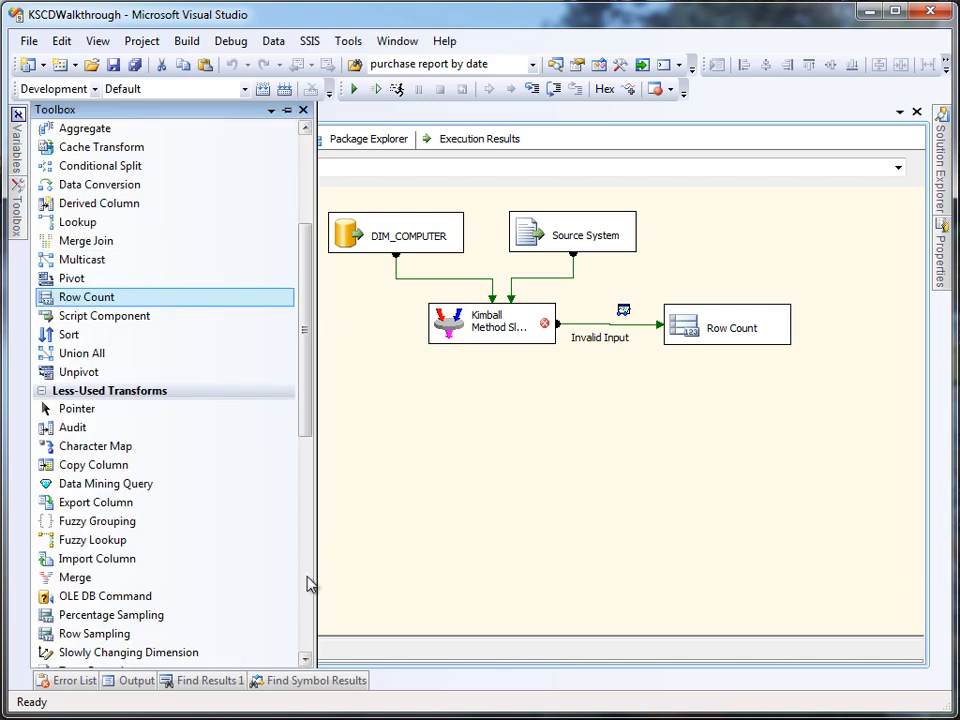
Add an OLE DB Destination and connect the SCD's New output to it
scroll("down", 3)
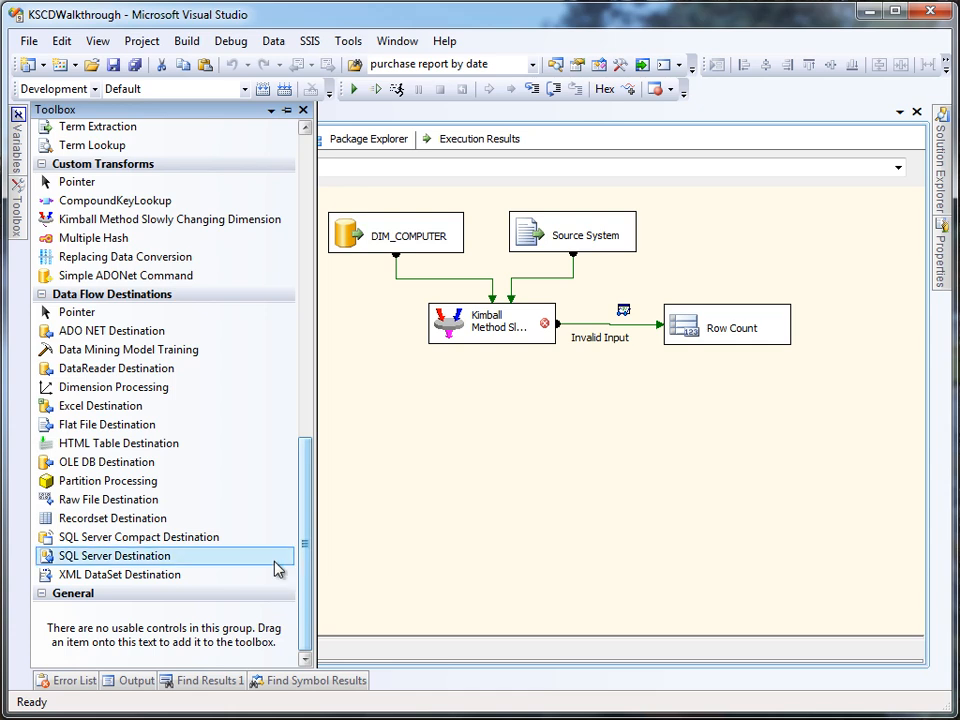
left_click_drag(106, 460, 398, 414)
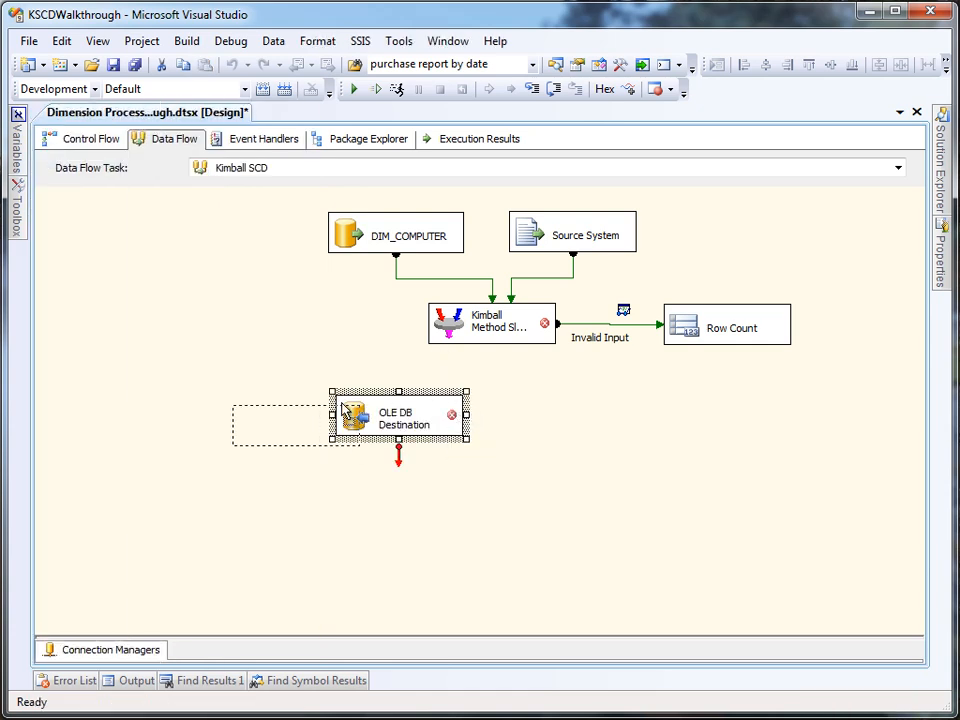
left_click_drag(398, 418, 294, 424)
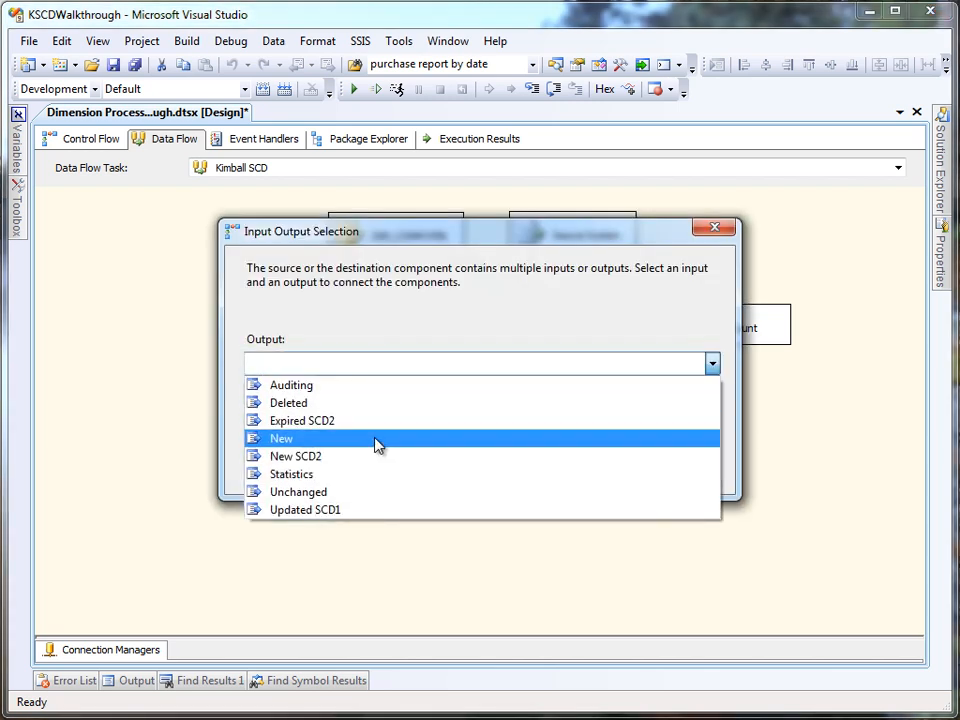
left_click(280, 438)
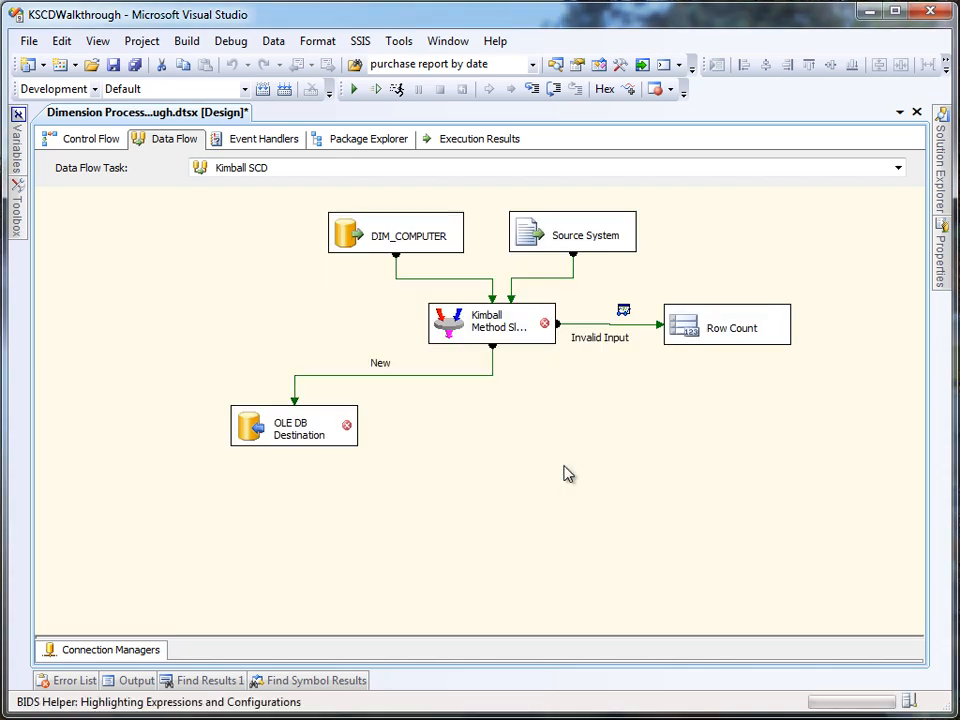
Set the destination to write into DIM_COMPUTER, accept the mappings and rename it Insert New Rows
left_click(294, 424)
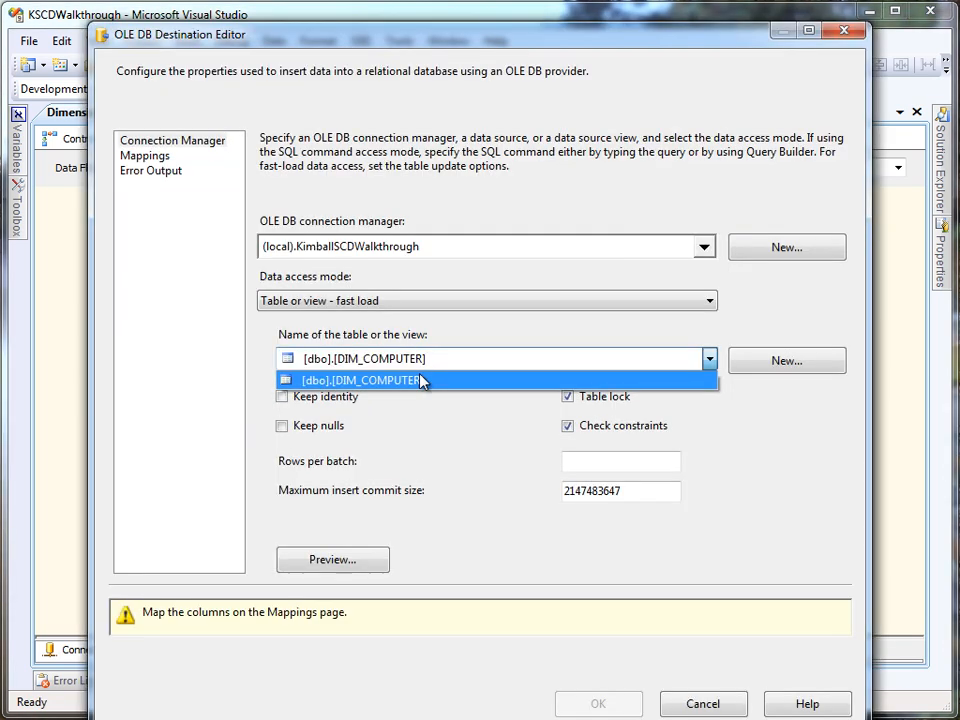
left_click(144, 156)
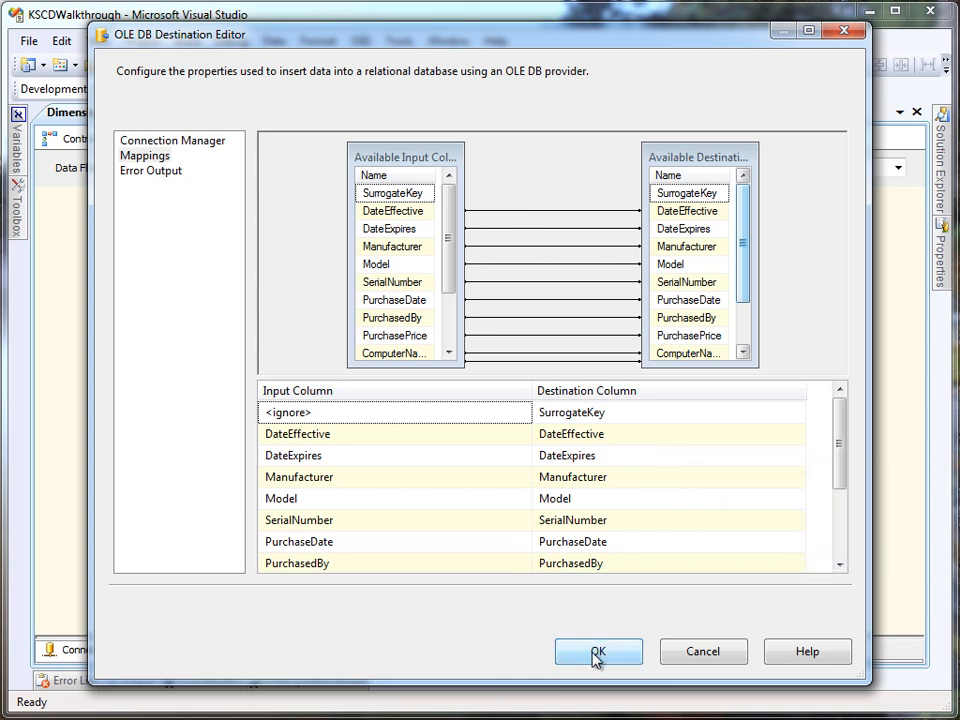
left_click(598, 652)
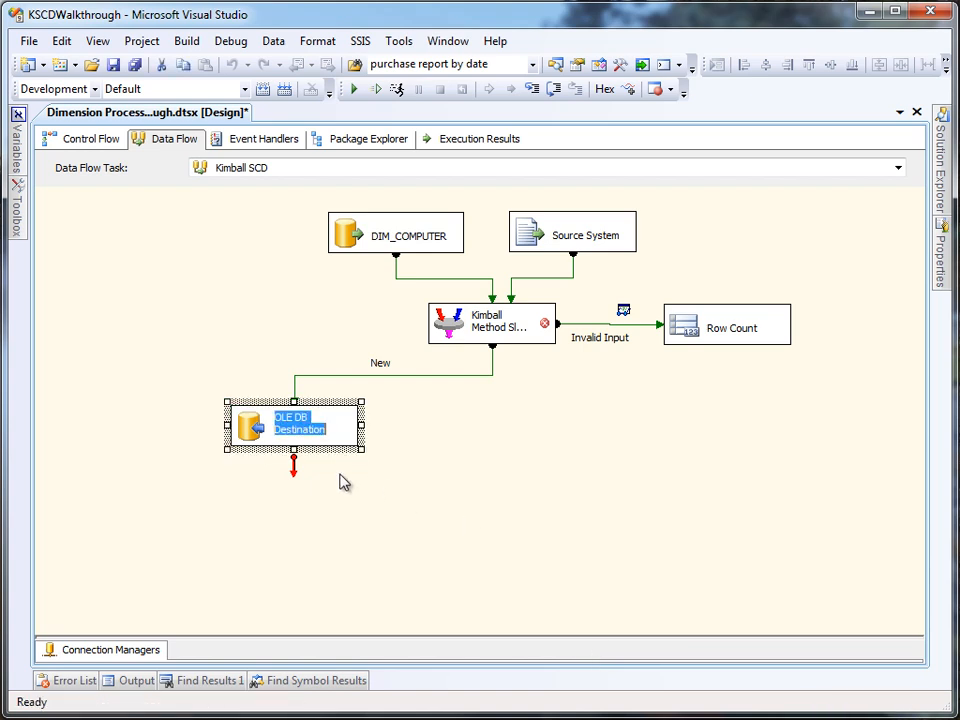
type("Insert")
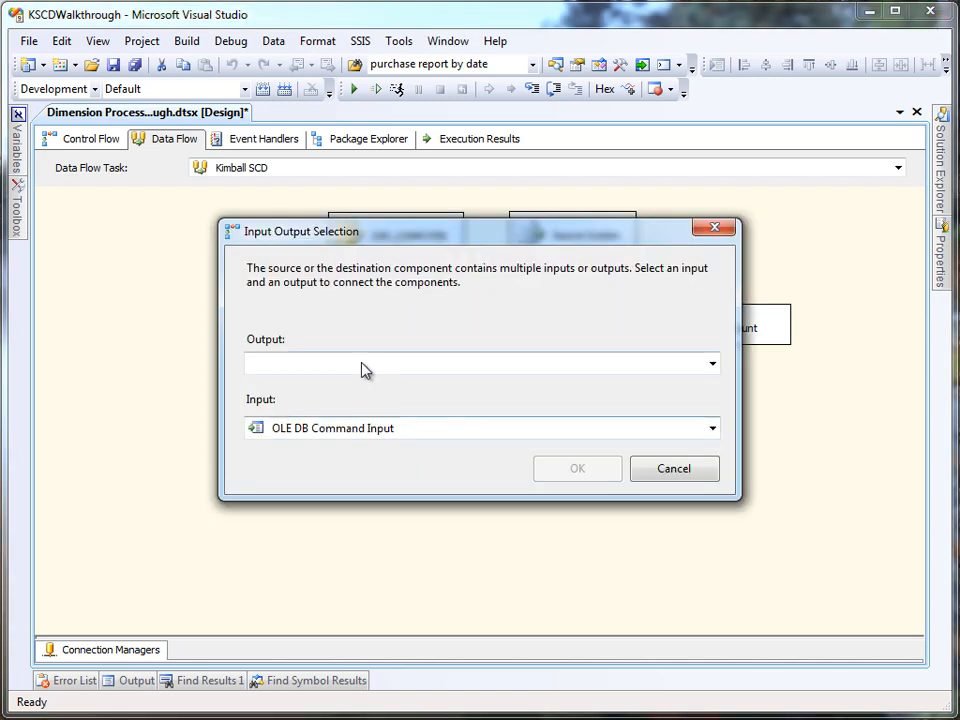
Feed Updated SCD1 into an OLE DB Command named Update changes with an UPDATE of DIM_COMPUTER keyed on SurrogateKey
left_click(480, 364)
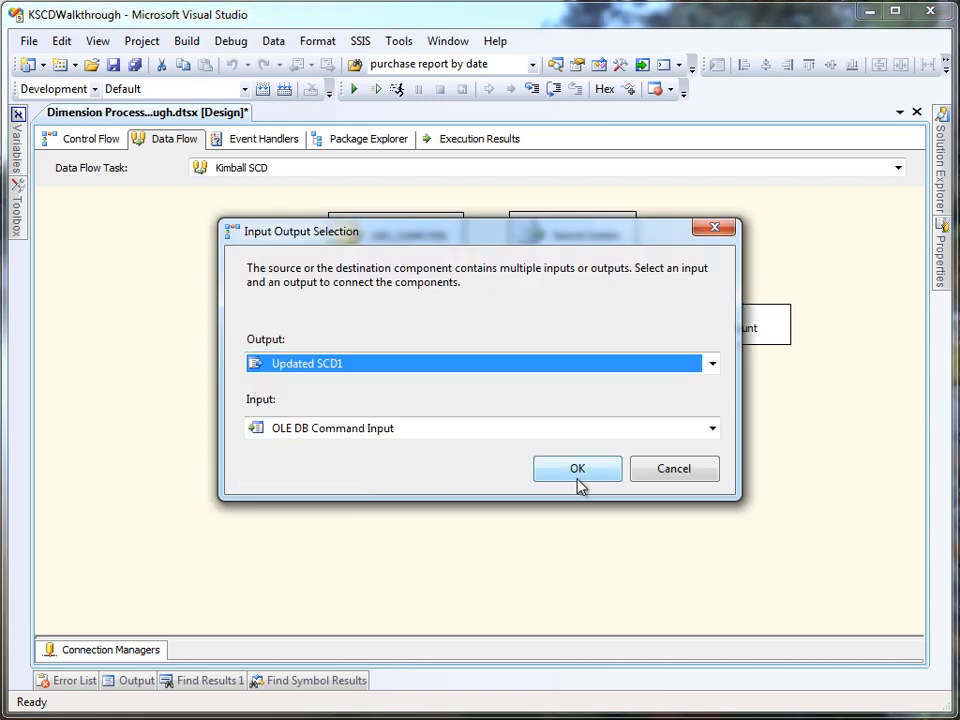
left_click(576, 468)
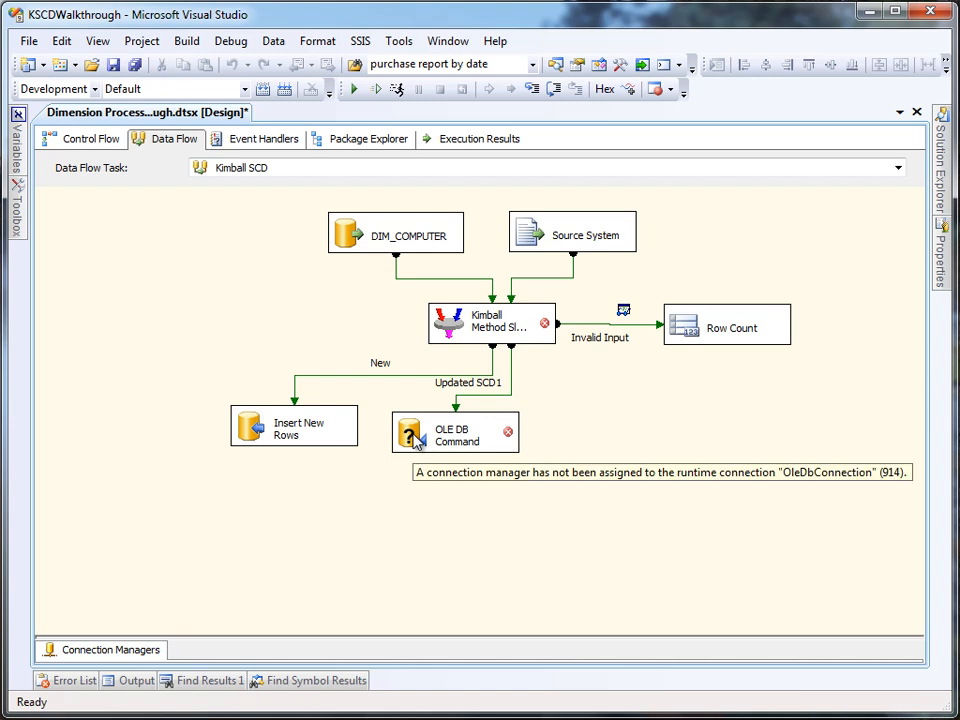
left_click(456, 432)
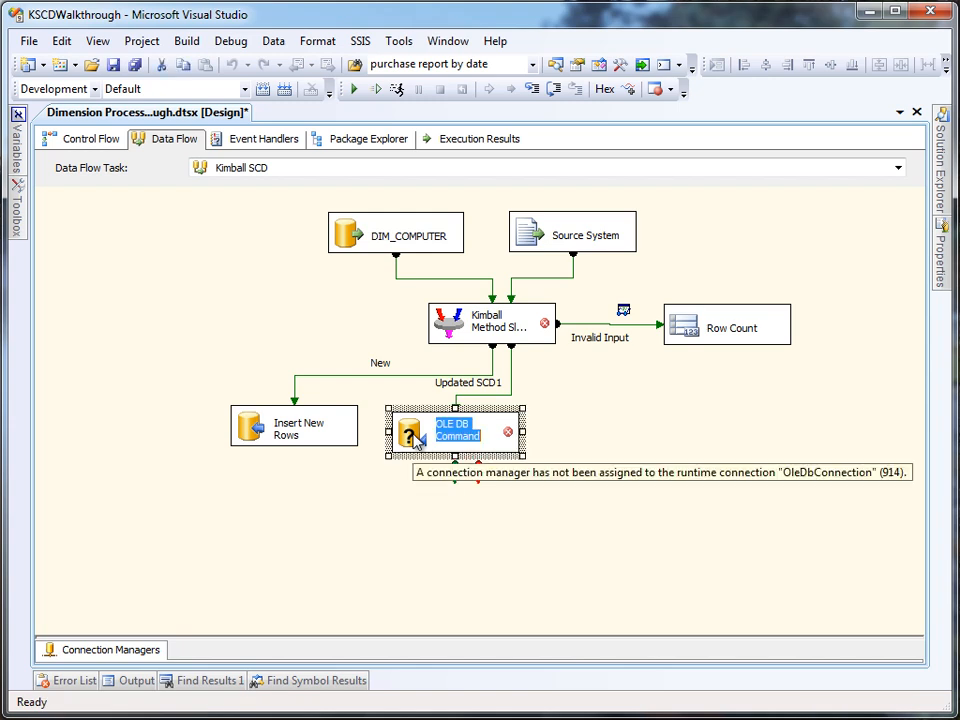
type("Update")
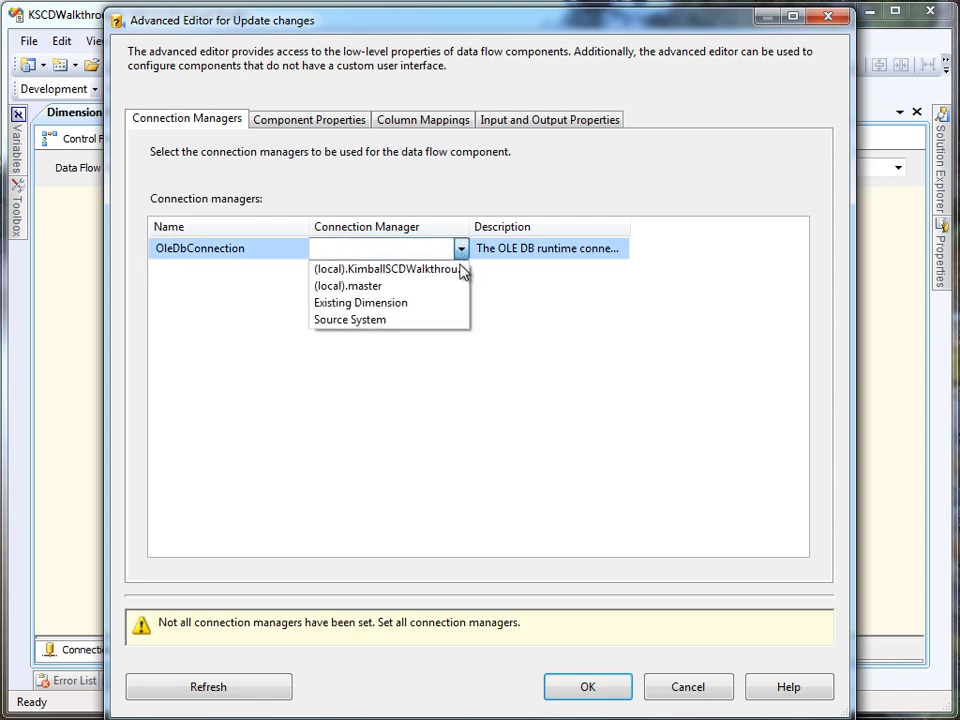
left_click(308, 120)
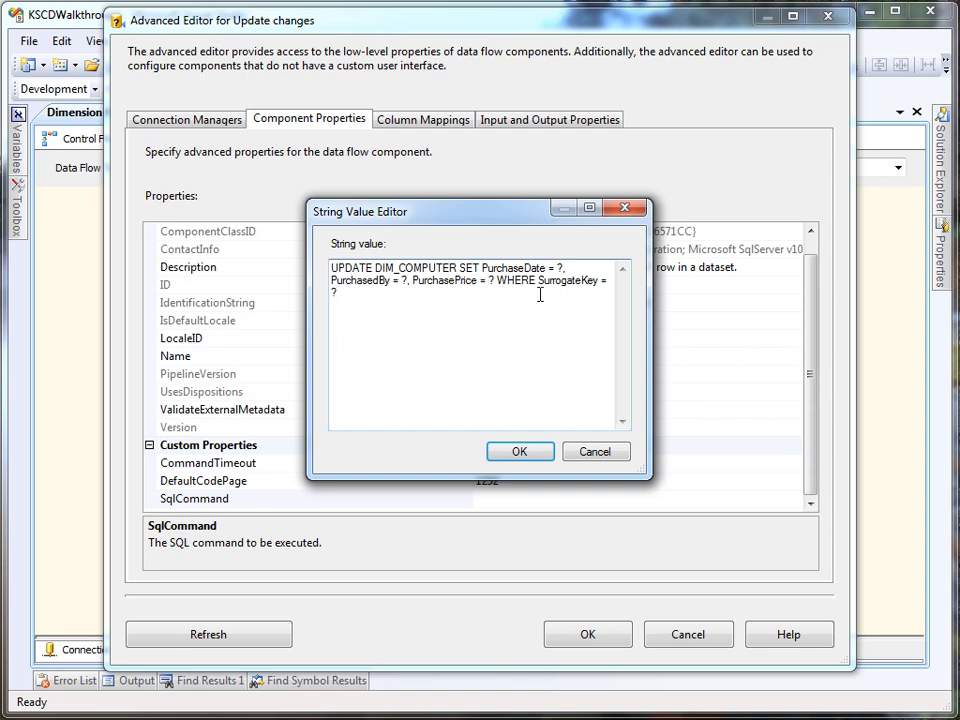
double_click(570, 280)
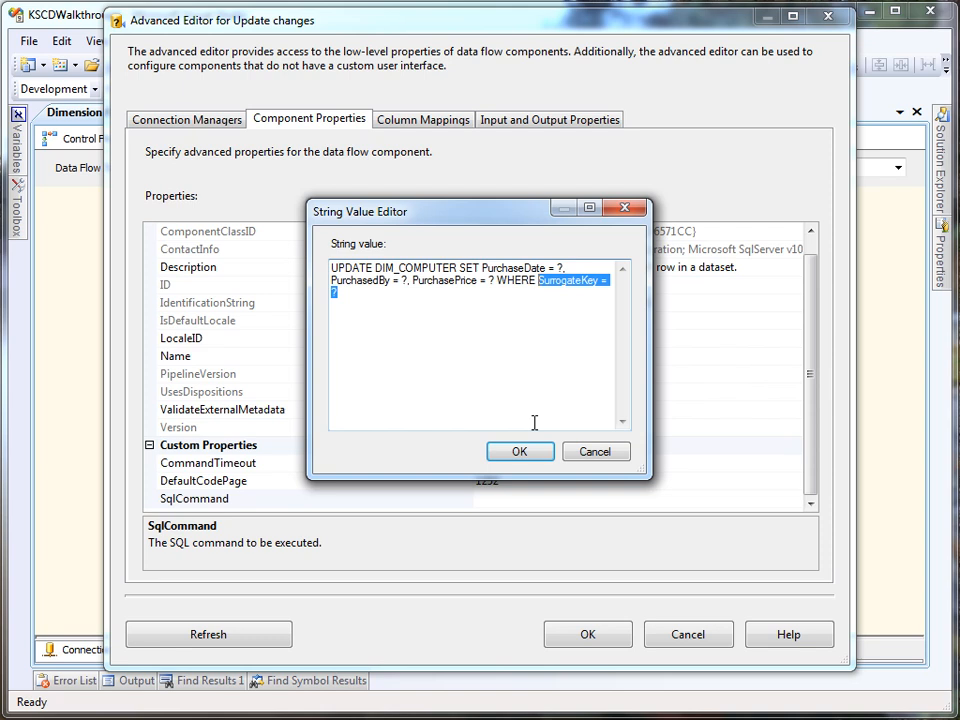
Map PurchaseDate, PurchasedBy, PurchasePrice and SurrogateKey to Param_0–Param_3 and close the editor
left_click(422, 120)
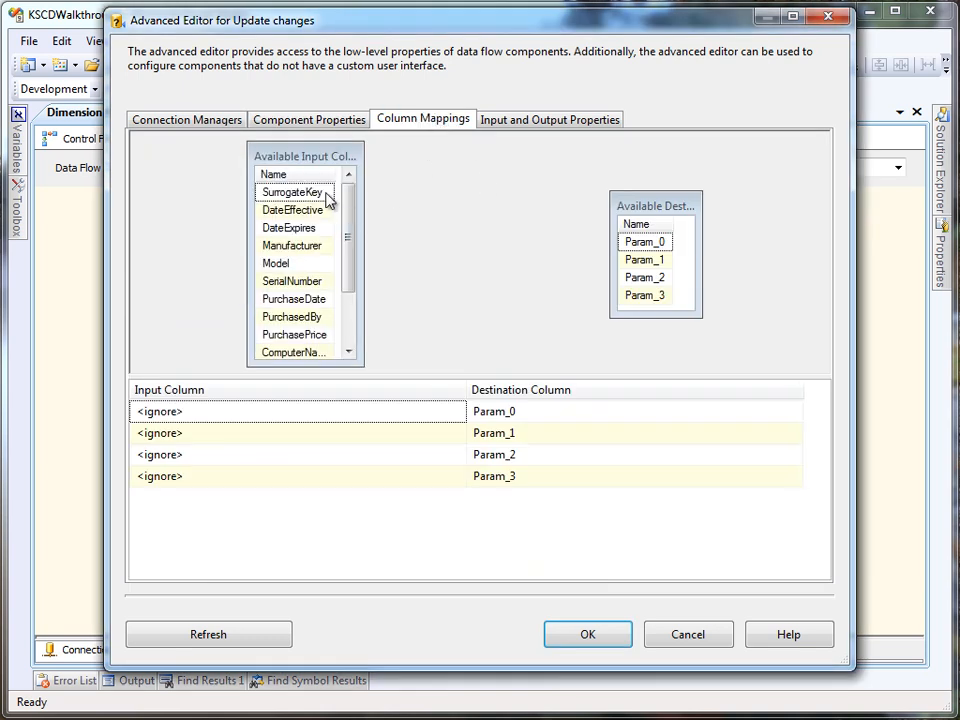
mouse_move(292, 192)
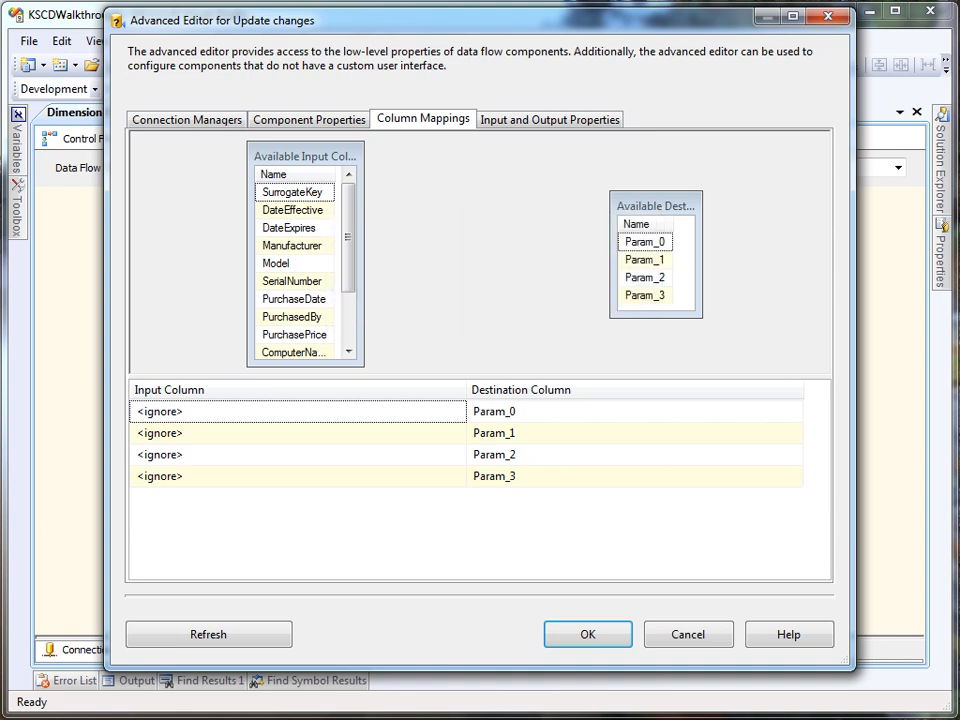
mouse_move(450, 364)
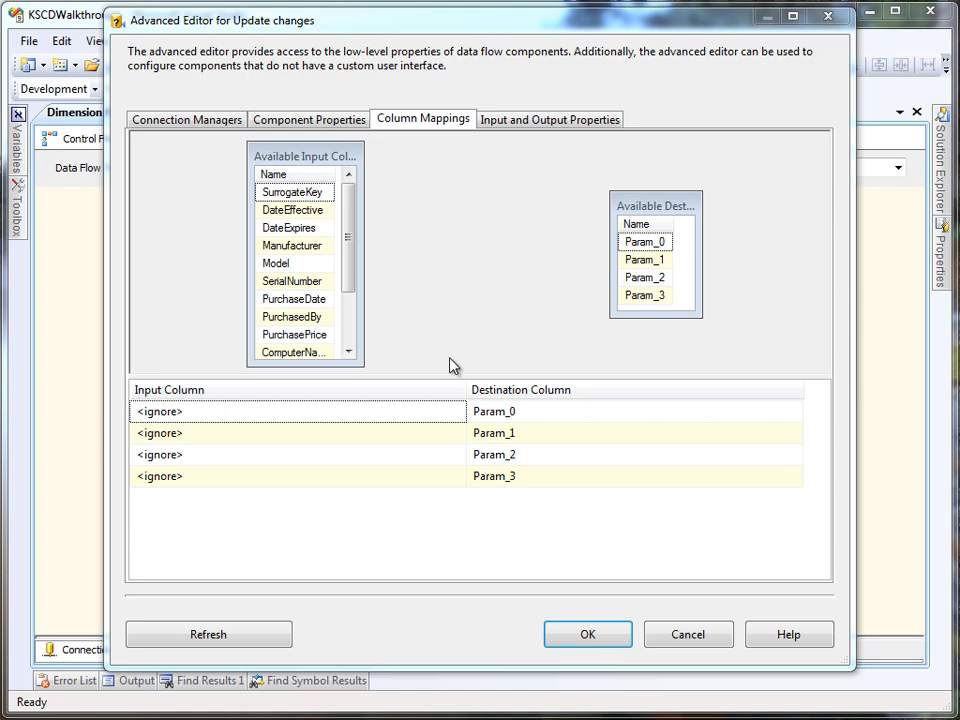
left_click(292, 192)
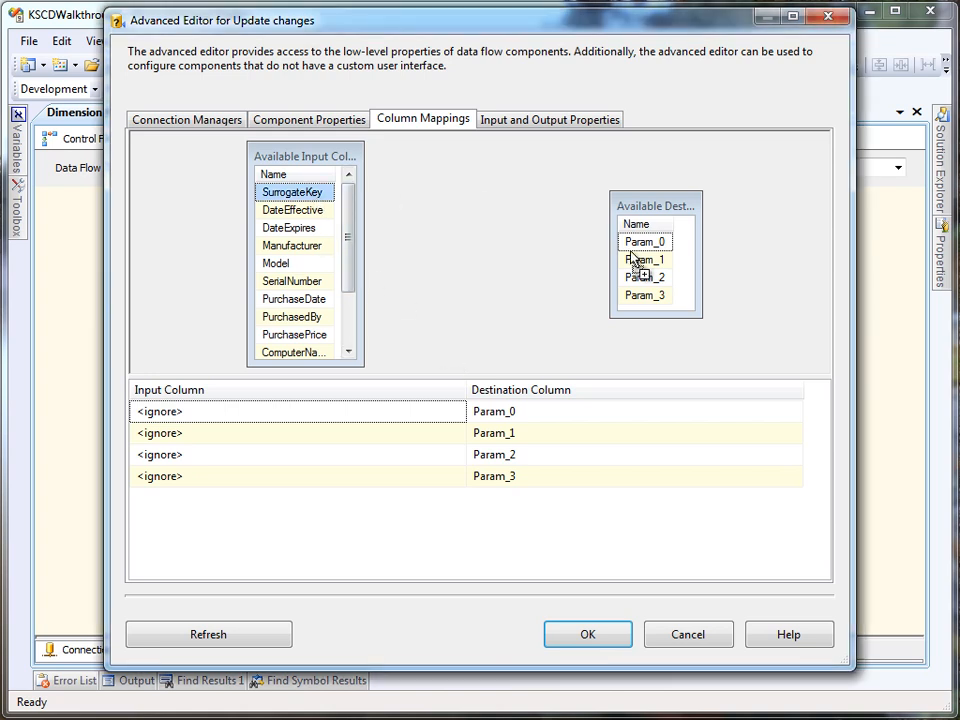
left_click_drag(294, 192, 644, 296)
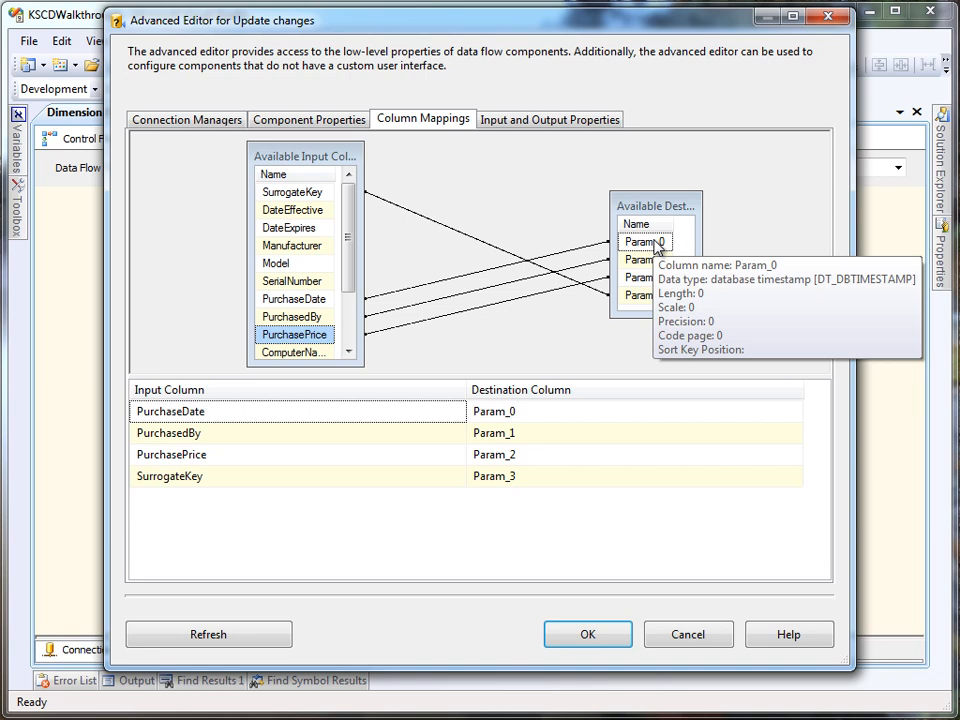
left_click(588, 634)
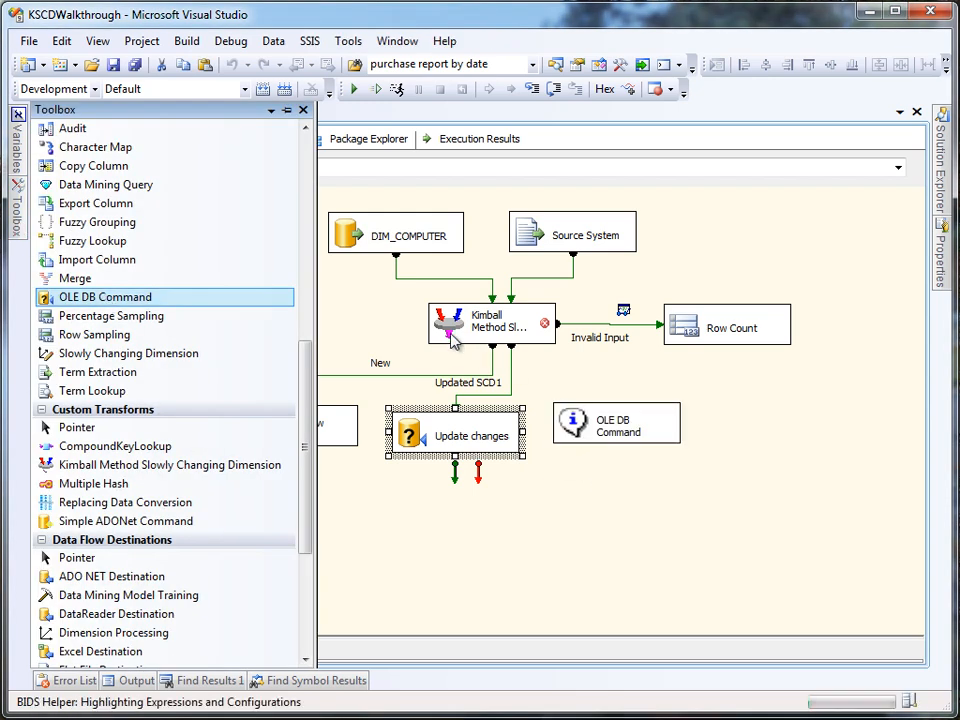
Feed Expire Old Version from the Expired SCD2 output using the walkthrough connection and PurchaseDate in the statement
left_click(302, 110)
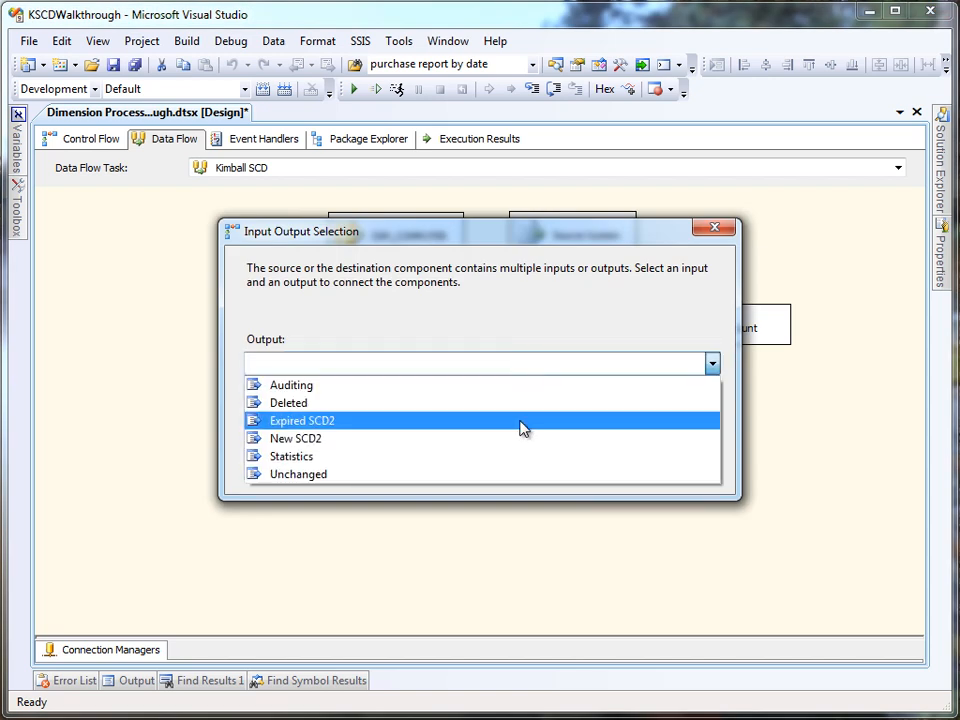
left_click(302, 420)
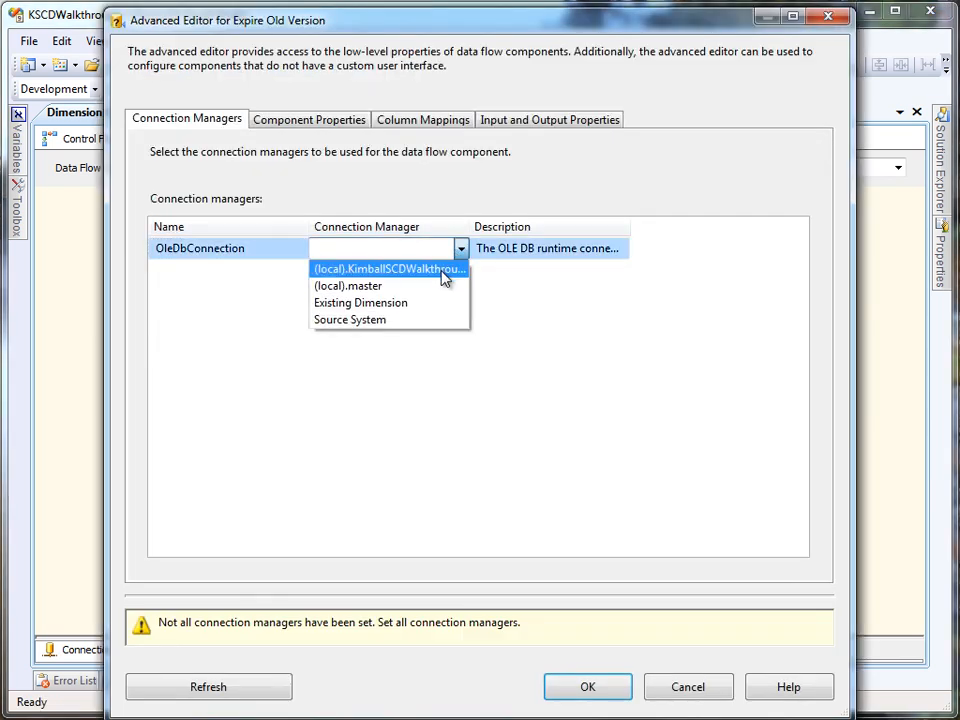
left_click(308, 120)
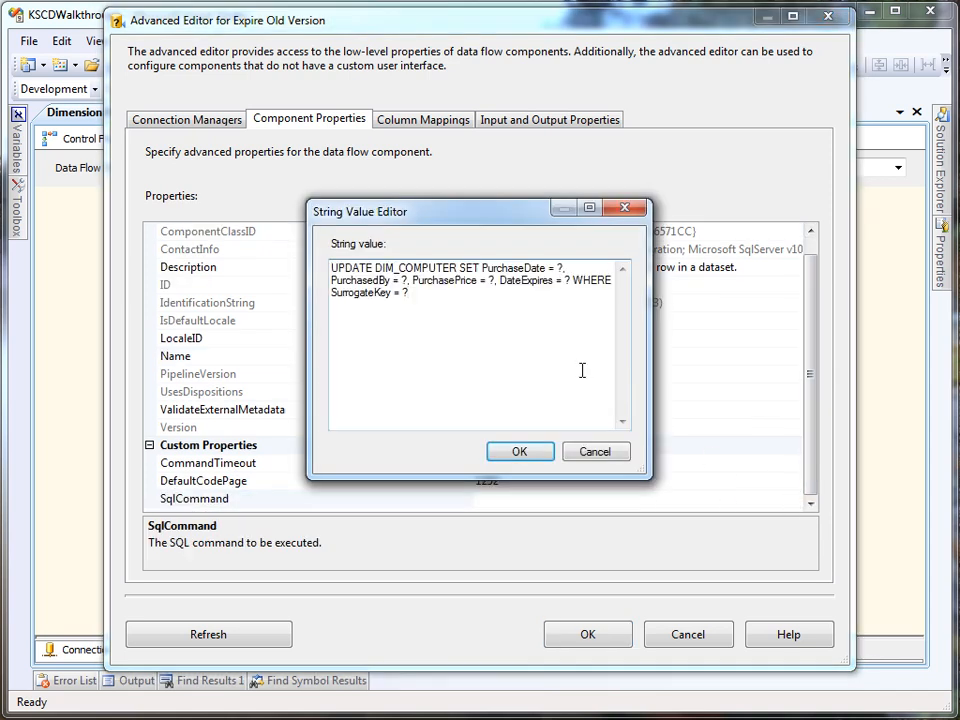
mouse_move(512, 264)
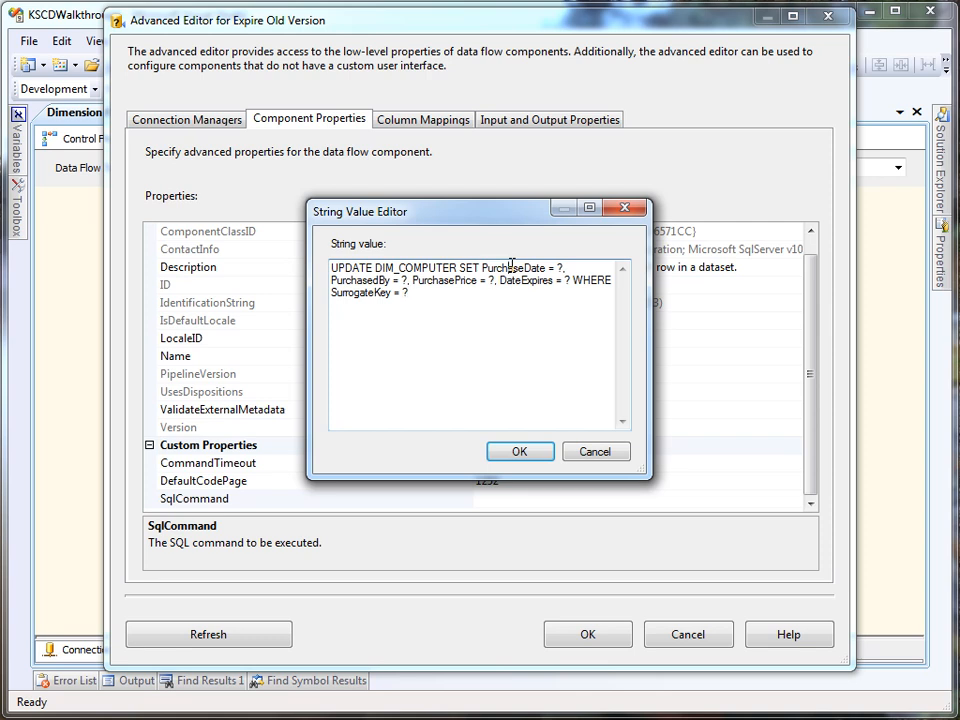
double_click(444, 280)
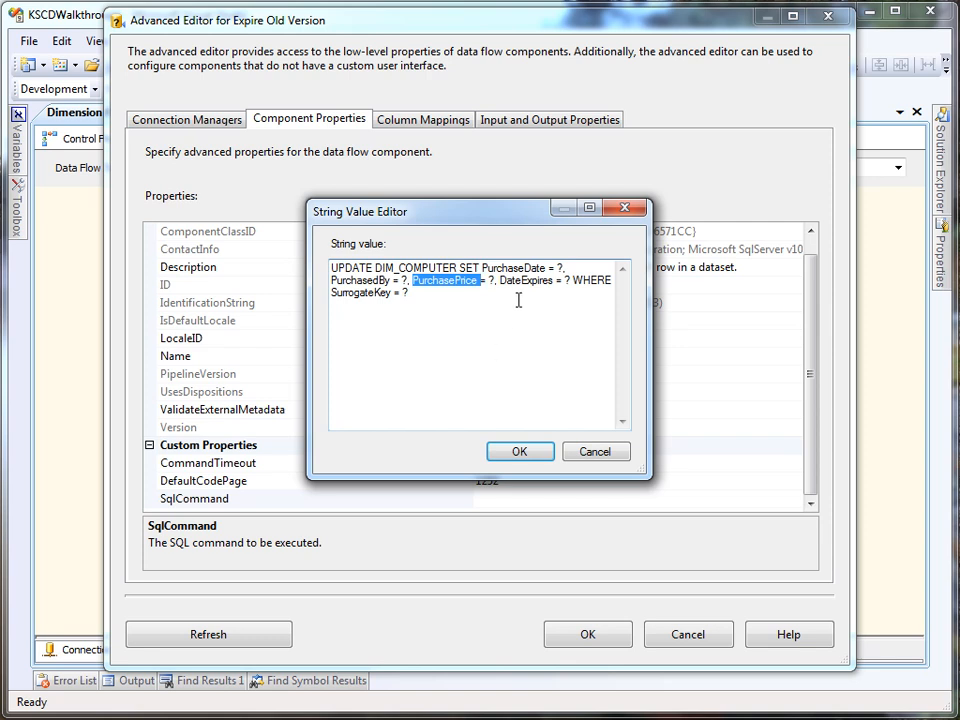
double_click(528, 280)
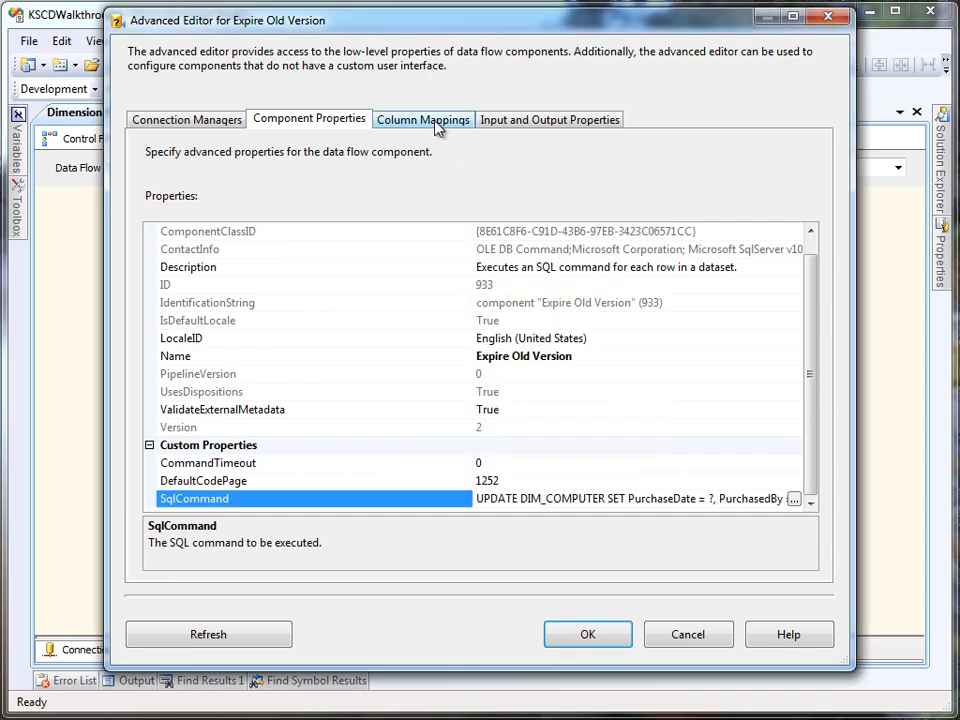
Map SurrogateKey to Param_4 and DateExpires to Param_3, completing the Param_0–Param_4 mappings
left_click(422, 120)
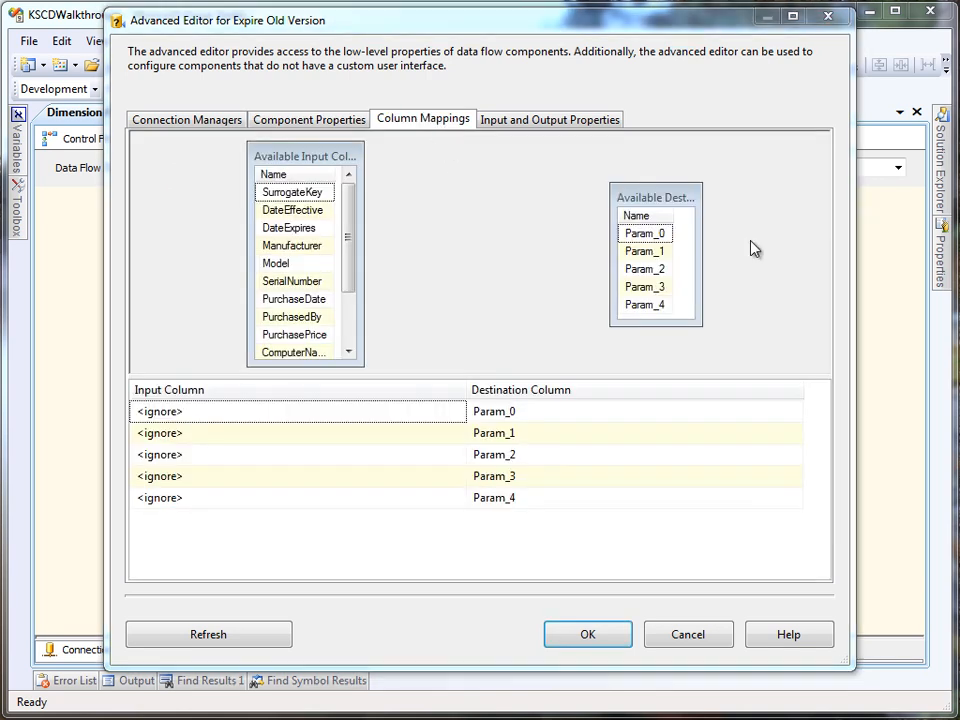
mouse_move(644, 304)
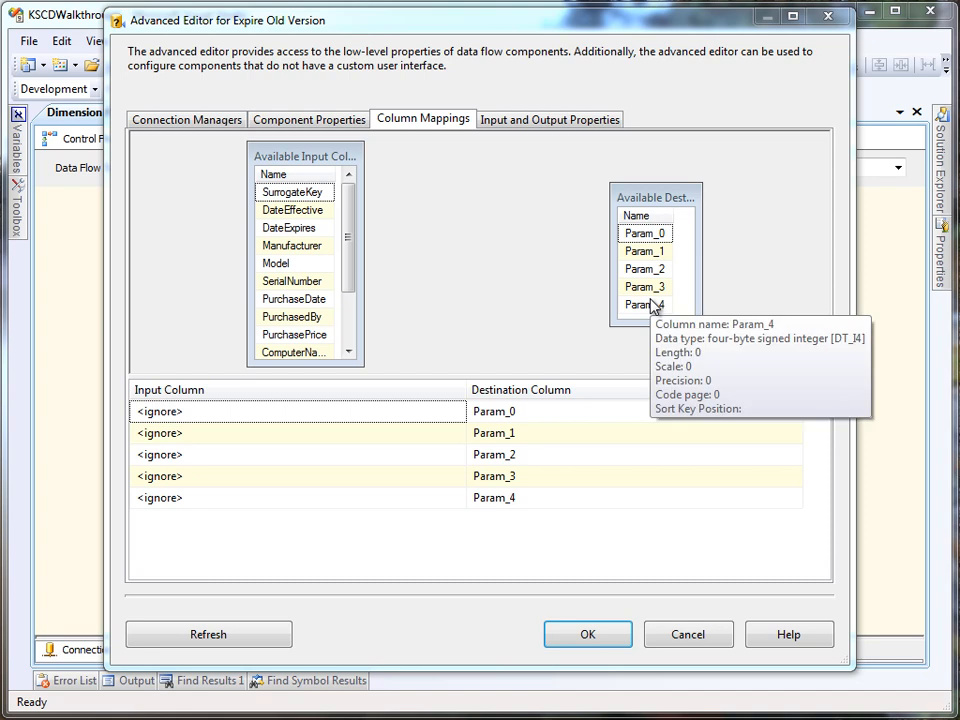
left_click_drag(294, 192, 644, 304)
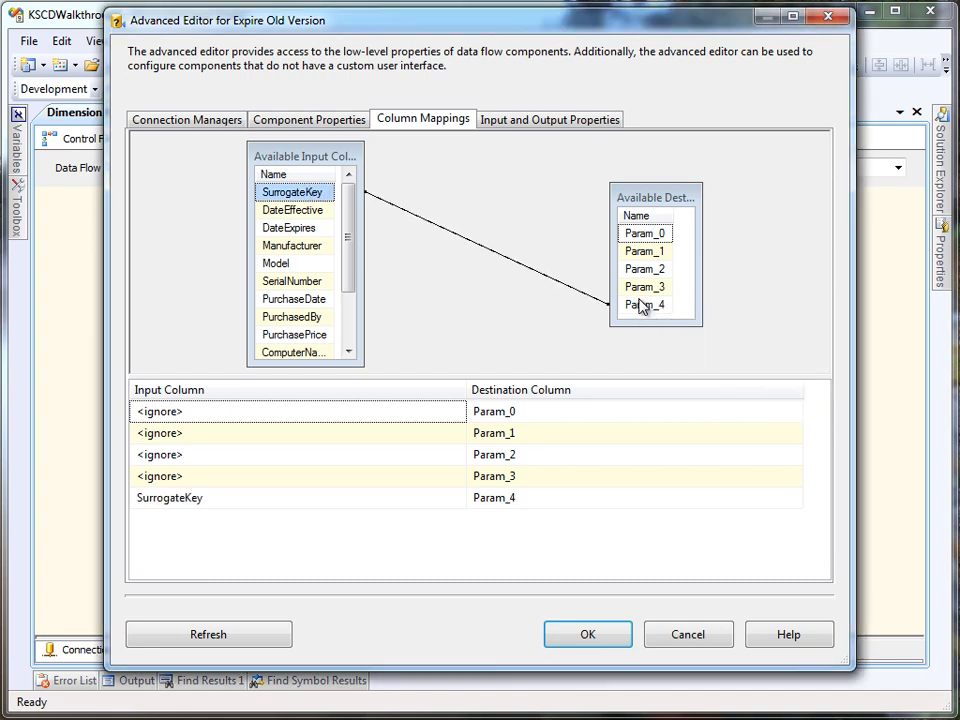
mouse_move(290, 228)
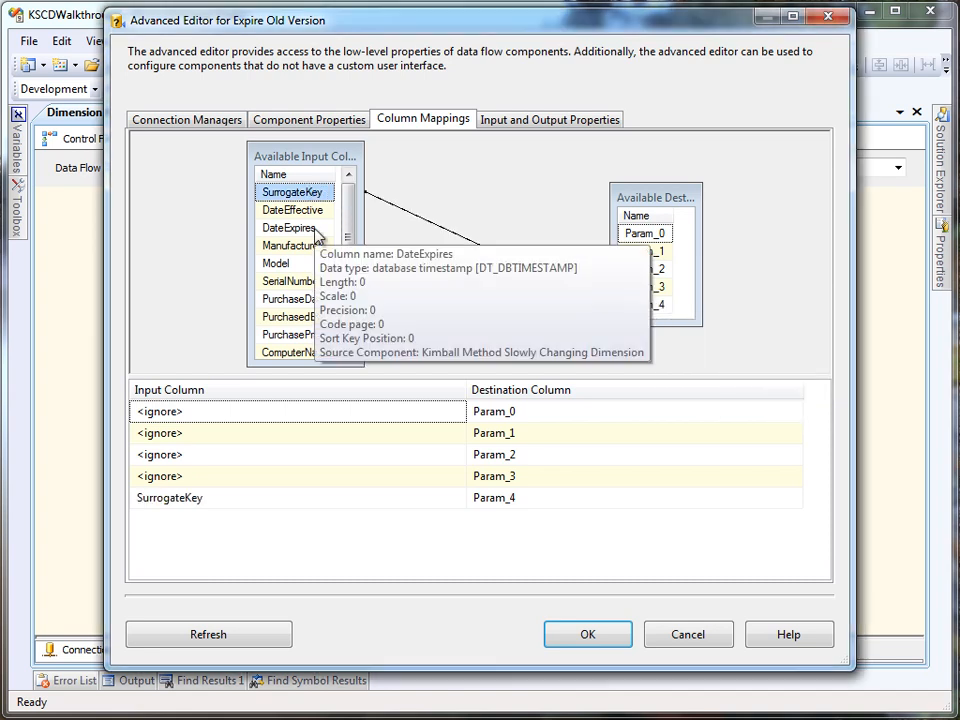
left_click_drag(290, 228, 644, 288)
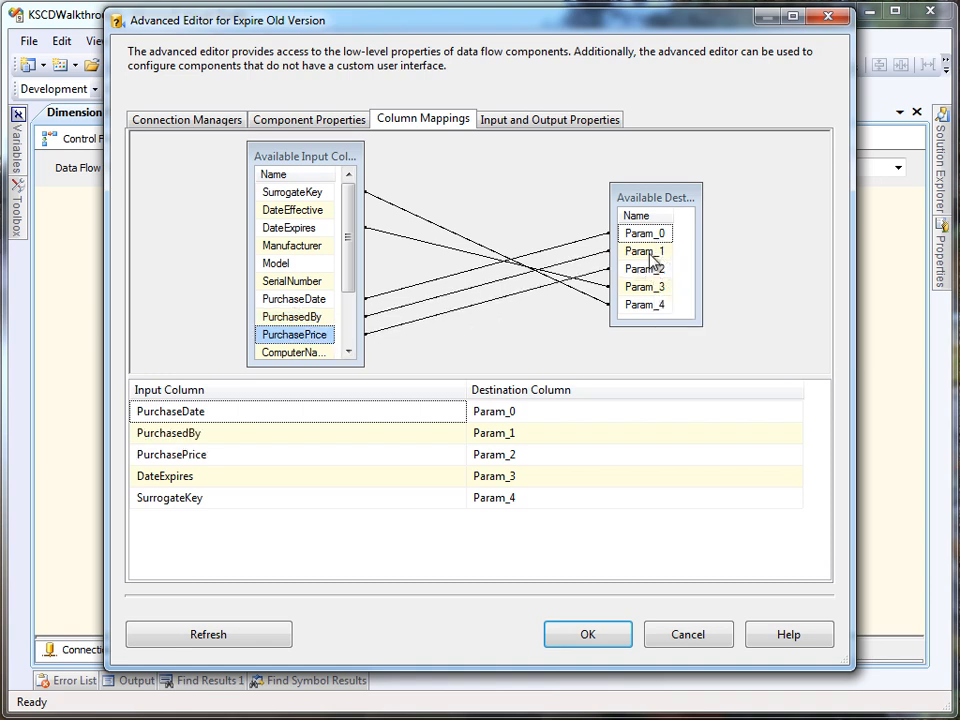
mouse_move(648, 268)
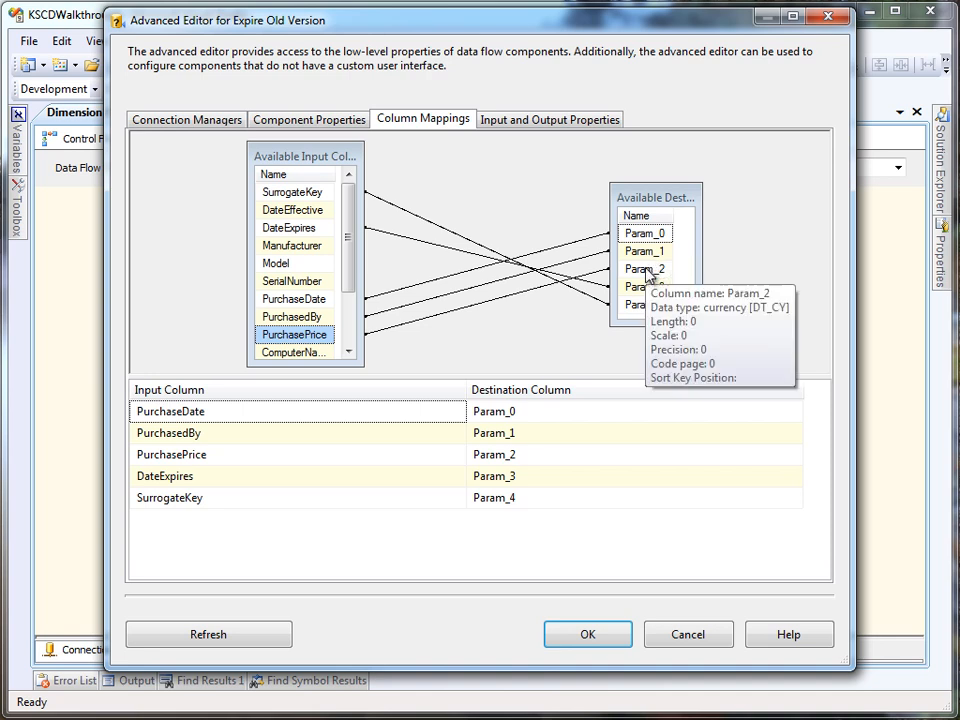
left_click(588, 634)
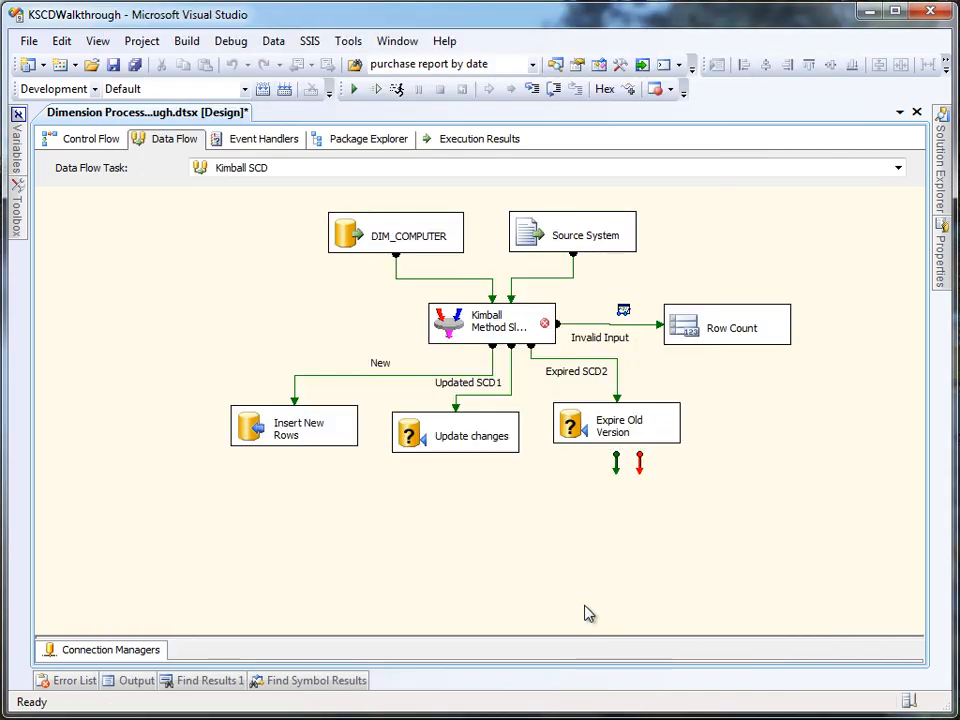
Connect New SCD2 to a new OLE DB Destination writing to dbo.DIM_COMPUTER with default column mappings
left_click(616, 424)
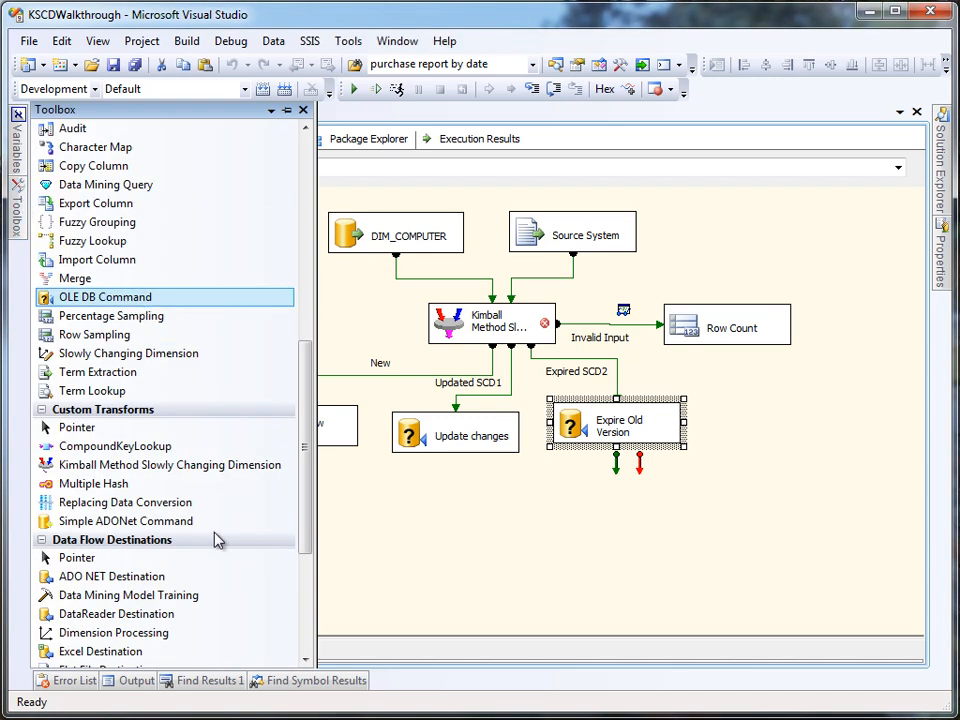
scroll("down", 3)
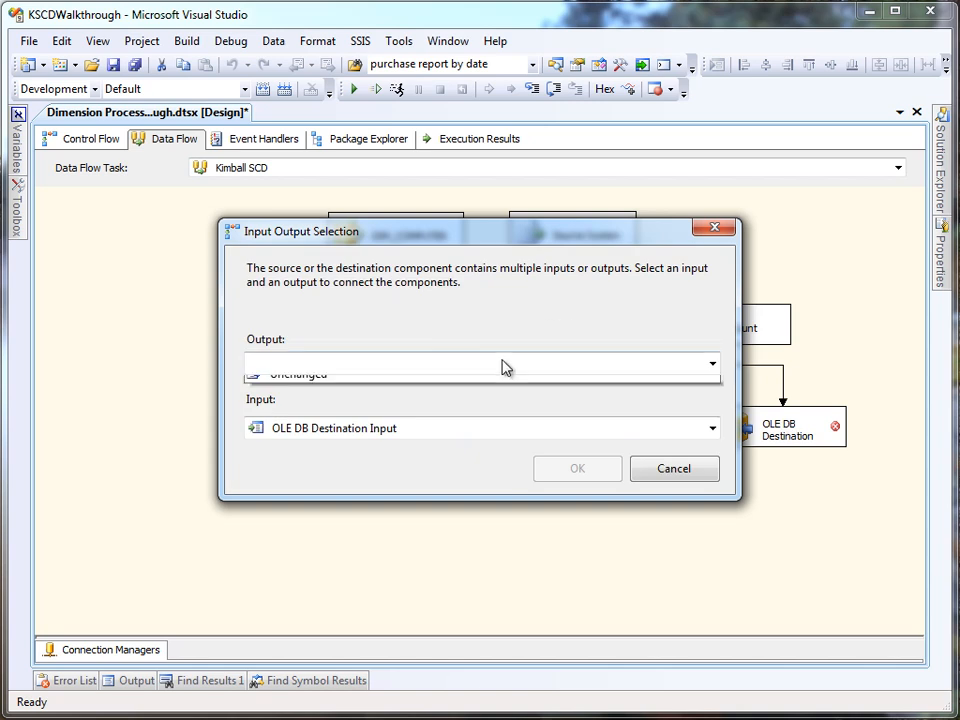
left_click(480, 364)
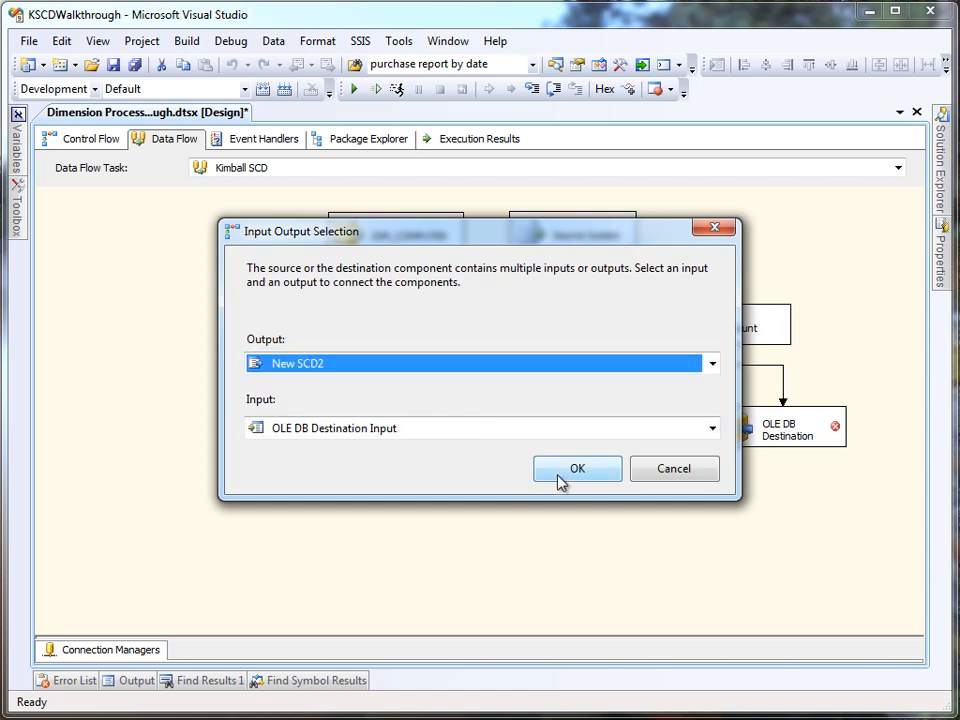
left_click(576, 468)
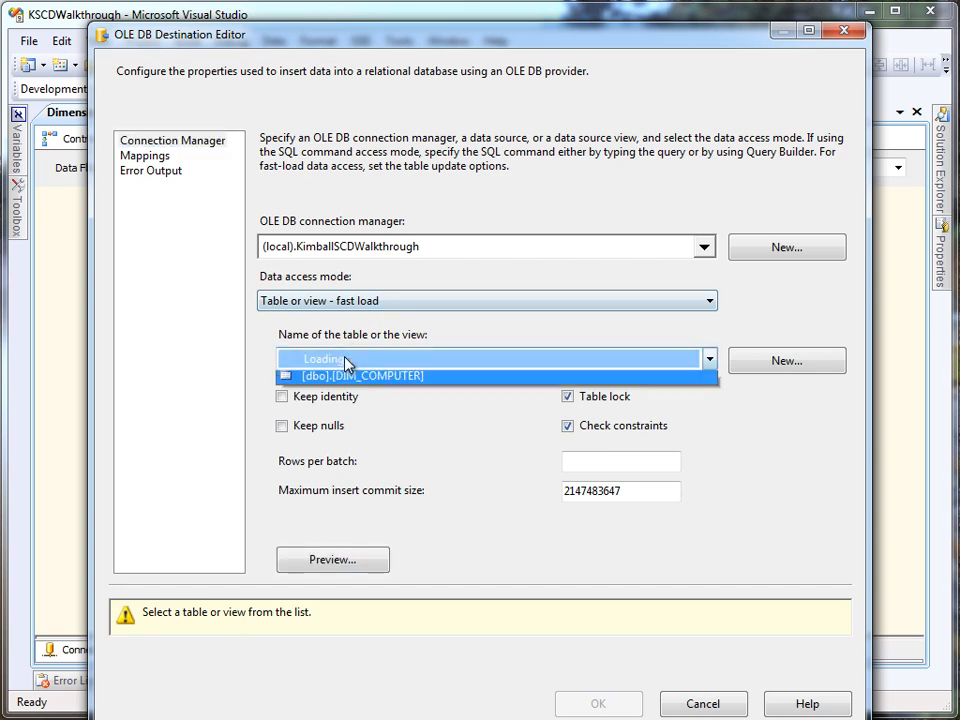
left_click(144, 156)
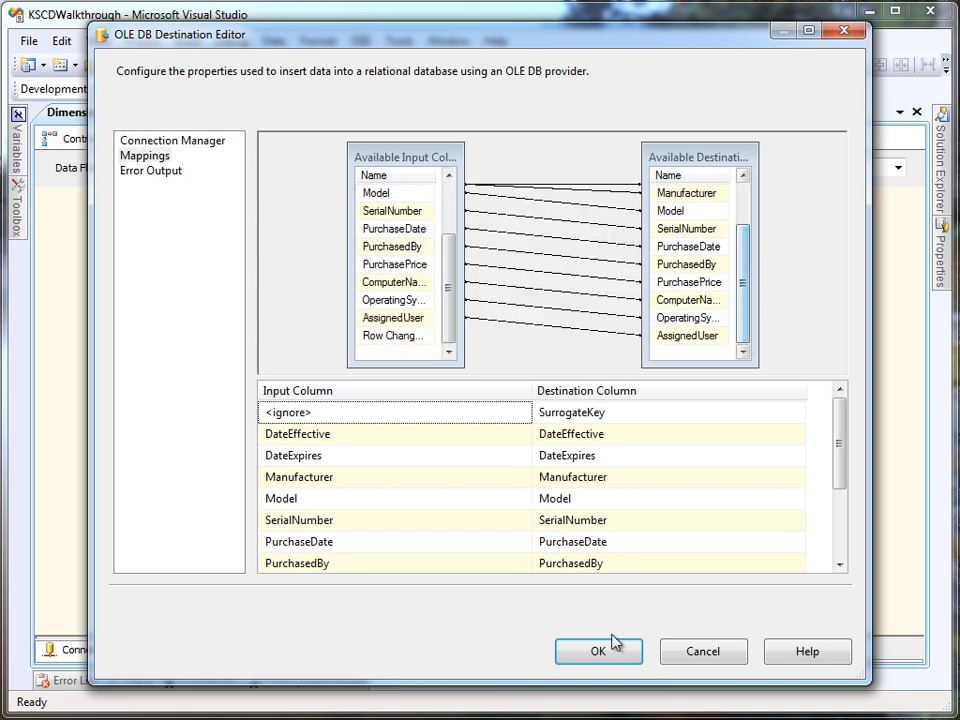
left_click(598, 652)
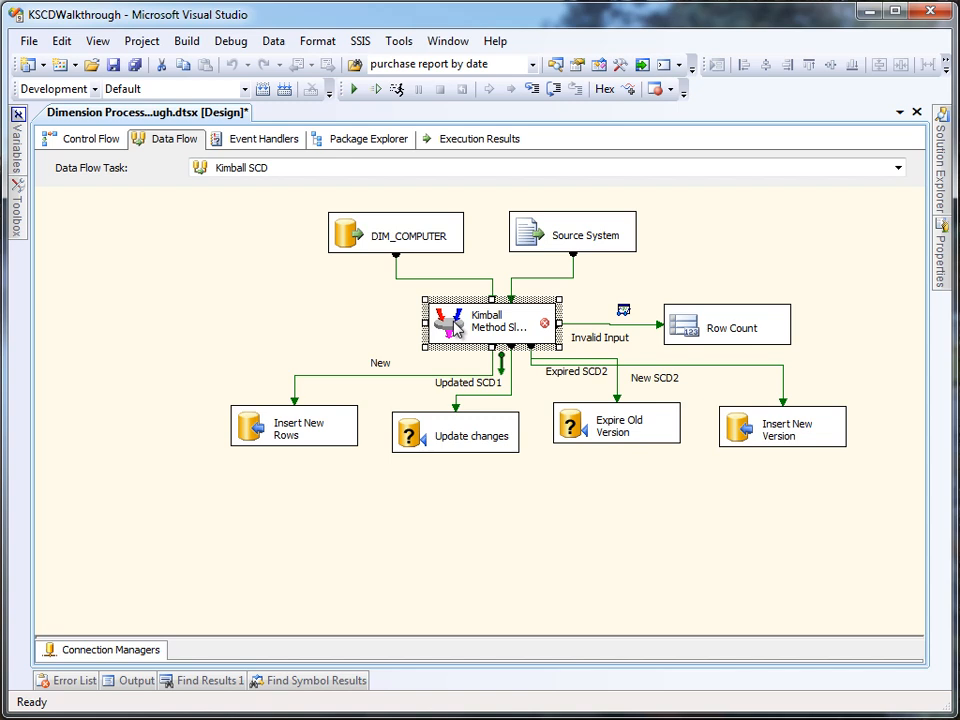
Suppress the unattached-output warning for the Kimball SCD's Deleted output and finish the editor
double_click(490, 320)
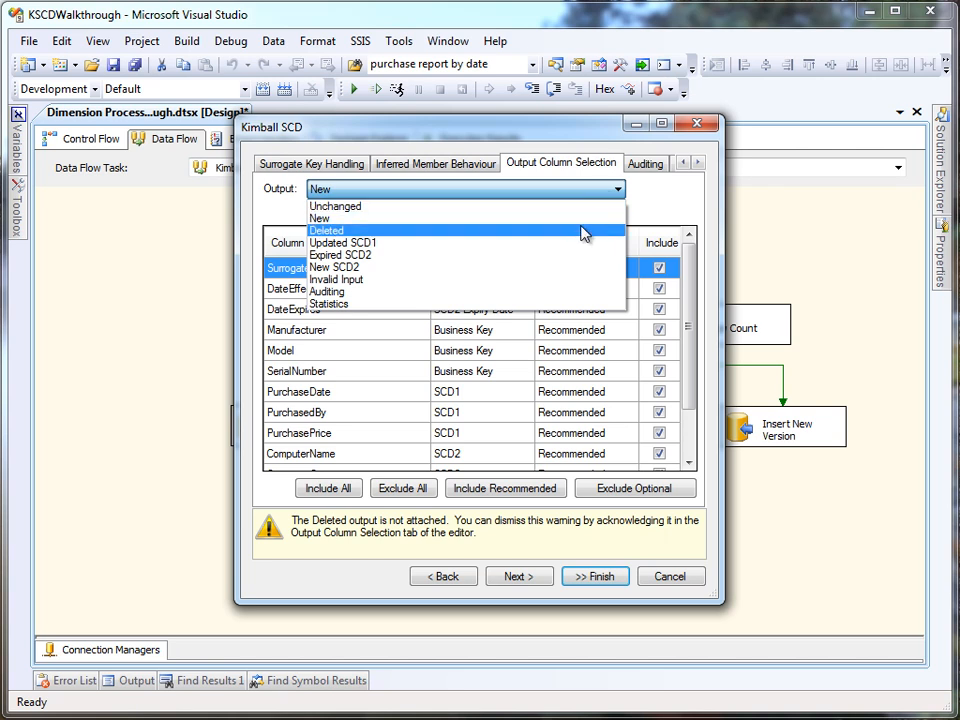
left_click(326, 230)
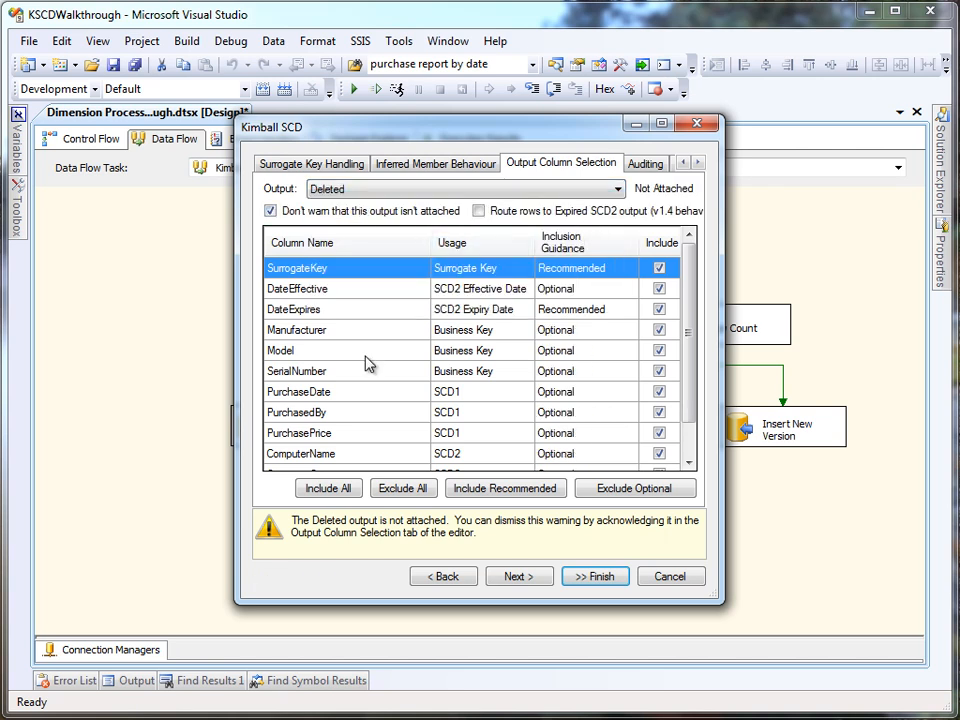
mouse_move(500, 536)
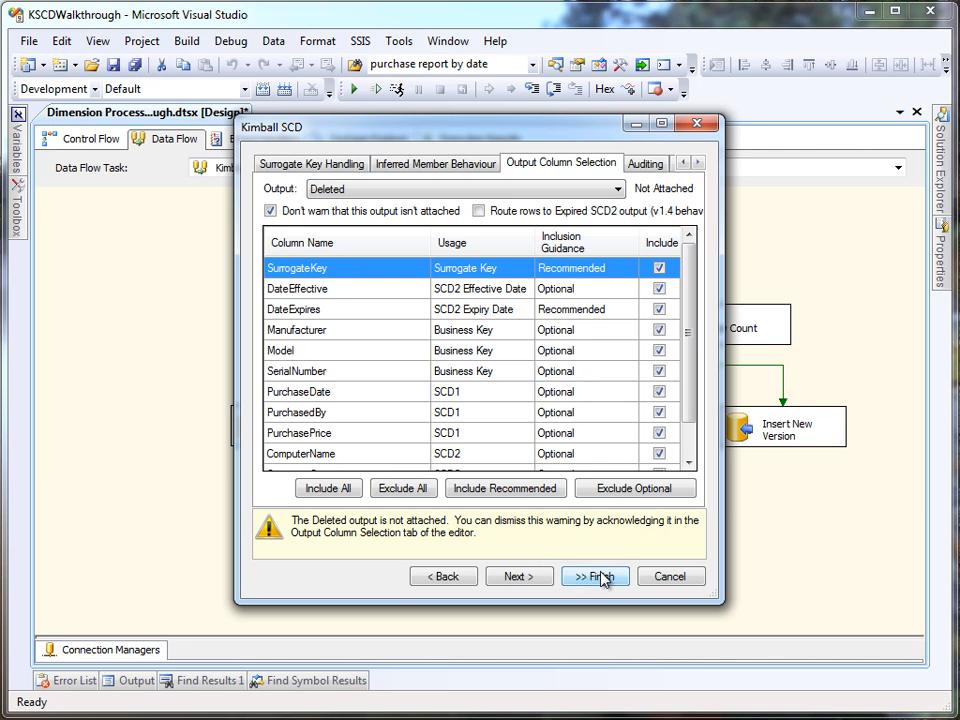
left_click(596, 576)
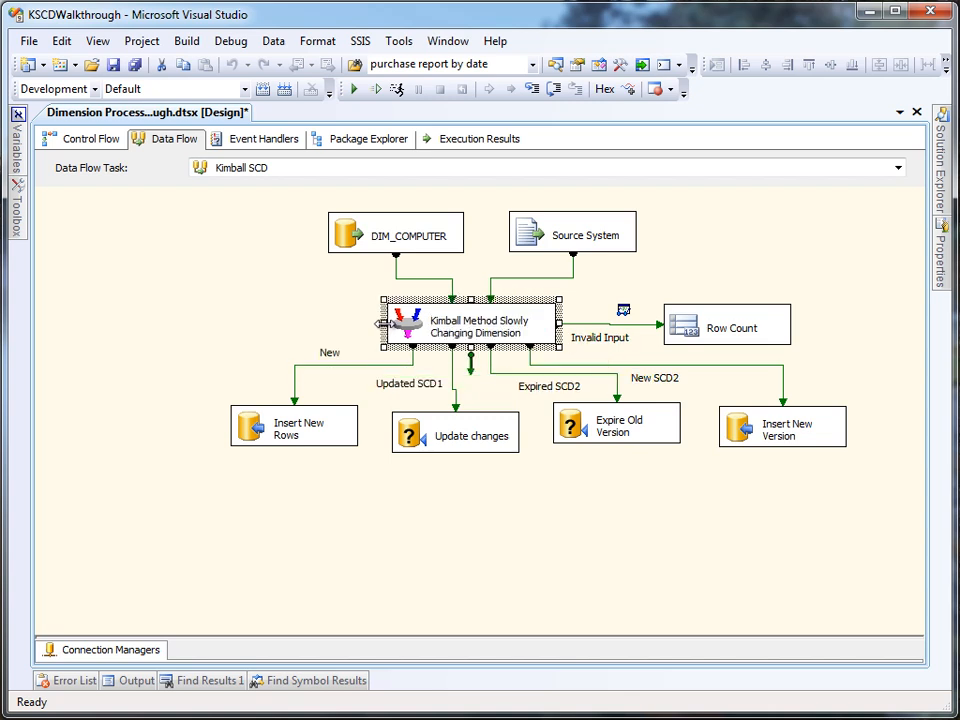
mouse_move(748, 432)
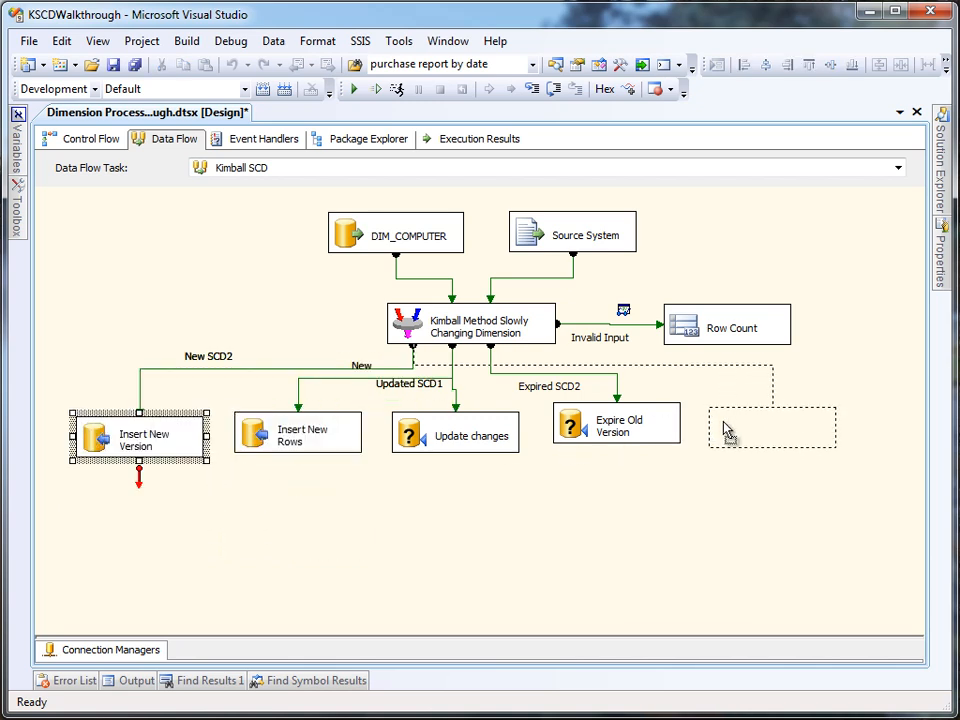
Move Insert New Version to the far right beneath the New SCD2 path
left_click_drag(140, 436, 780, 428)
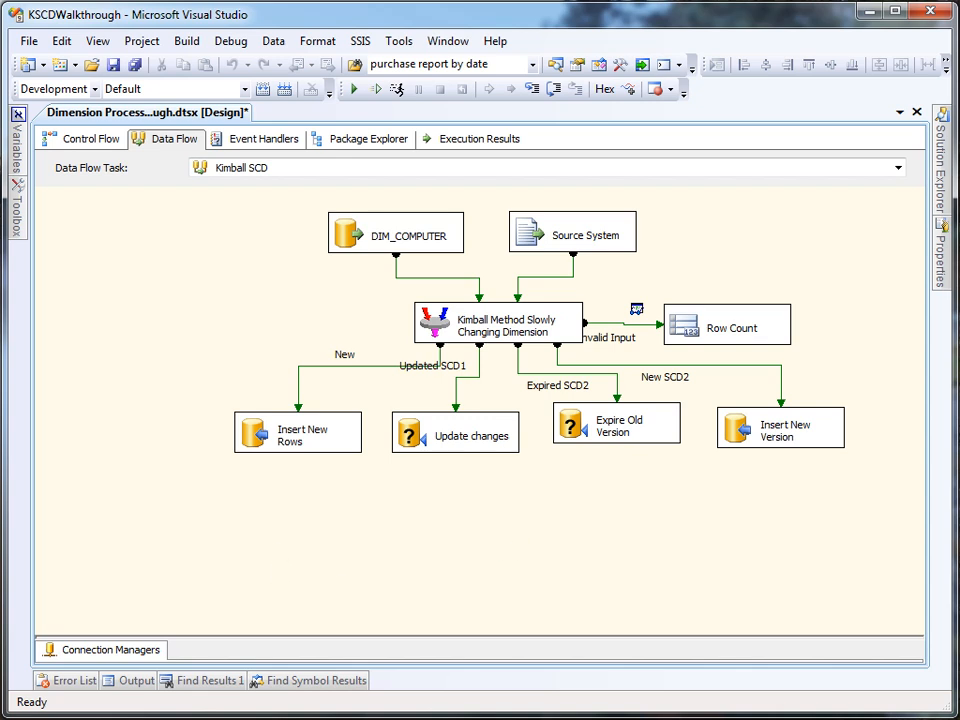
mouse_move(168, 340)
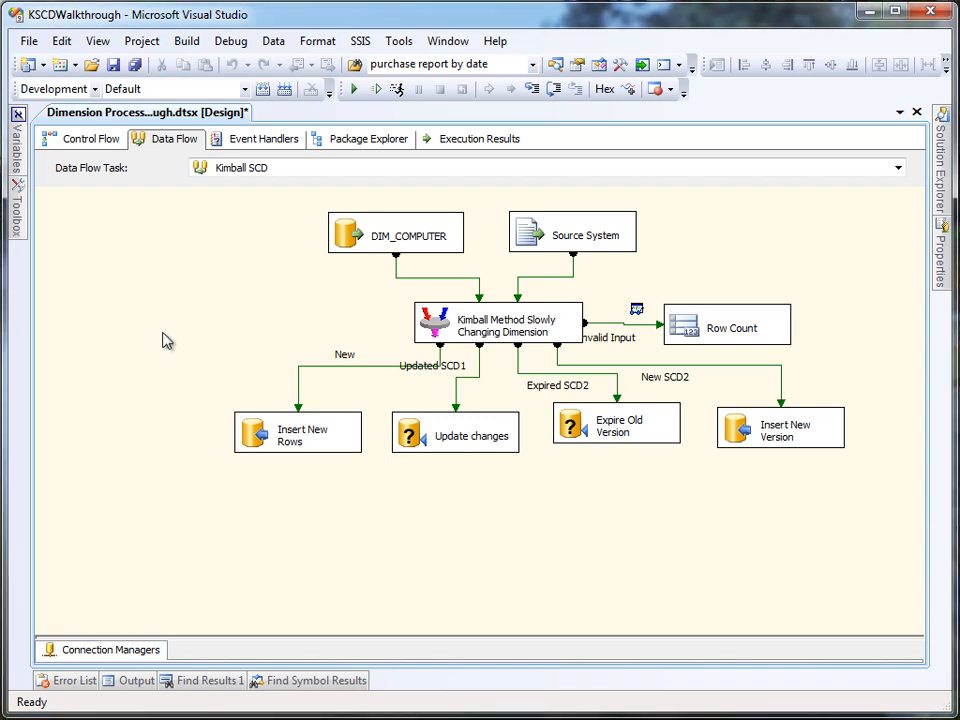
mouse_move(202, 404)
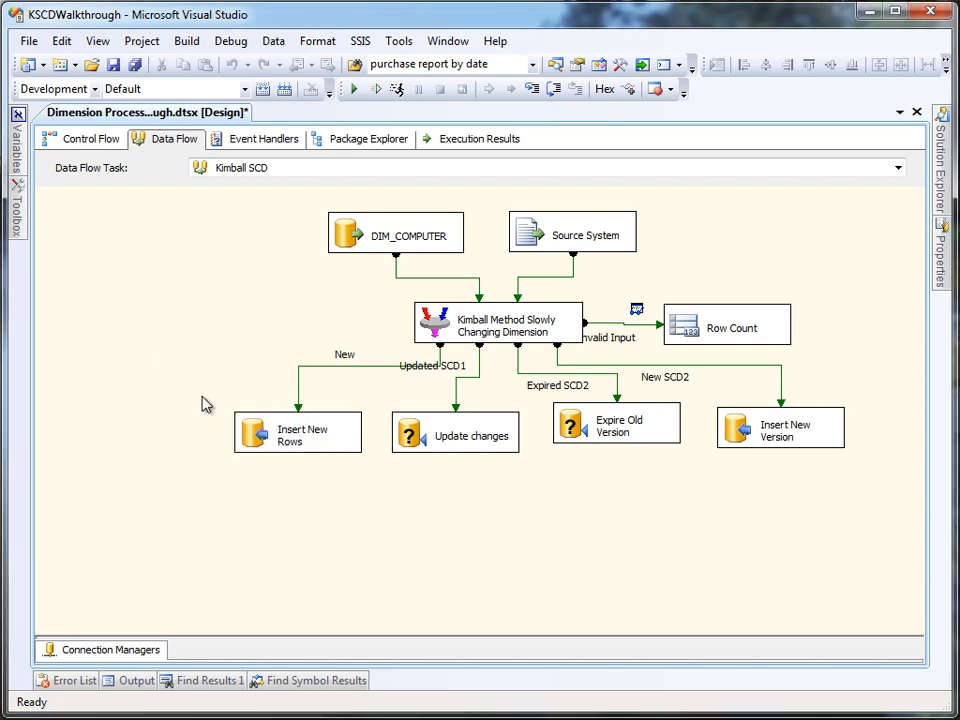
Run the package and review the green components, row counts and Success message
left_click(352, 88)
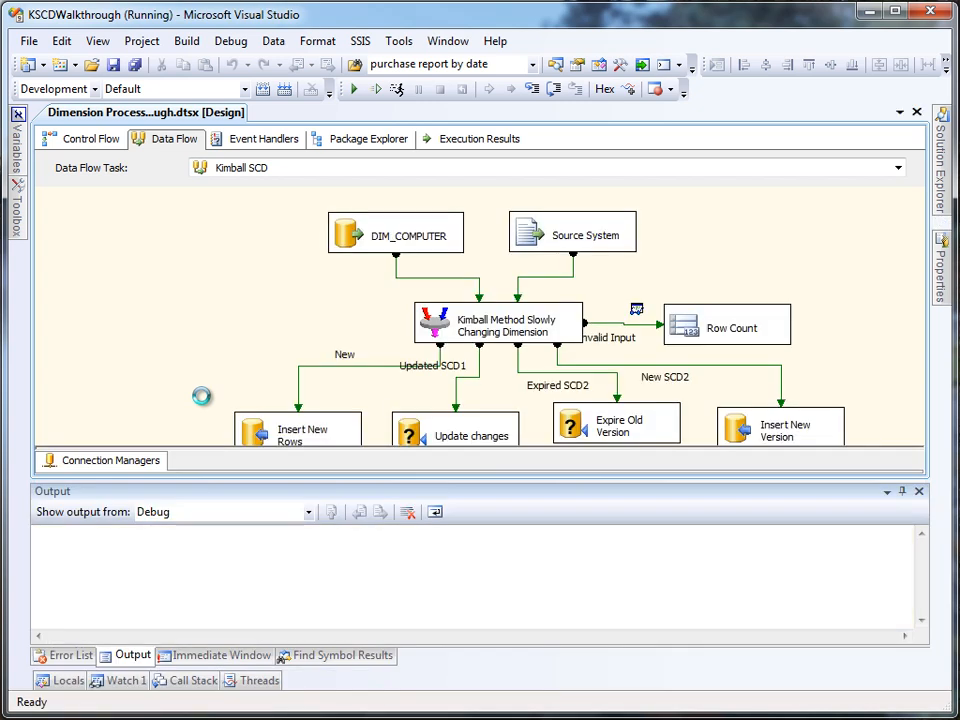
left_click(352, 88)
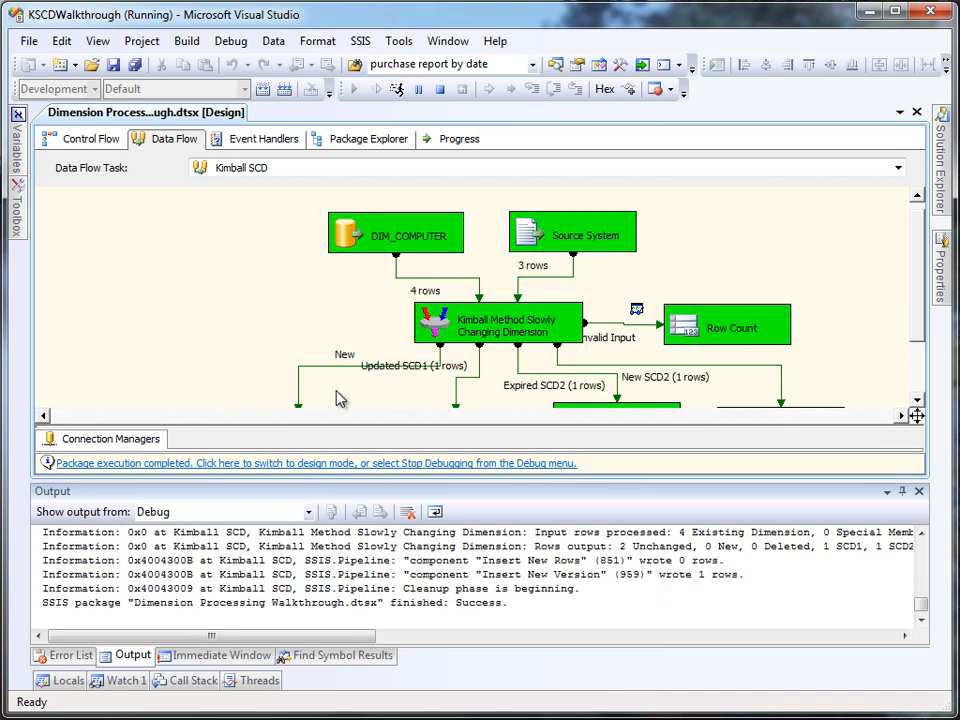
mouse_move(920, 322)
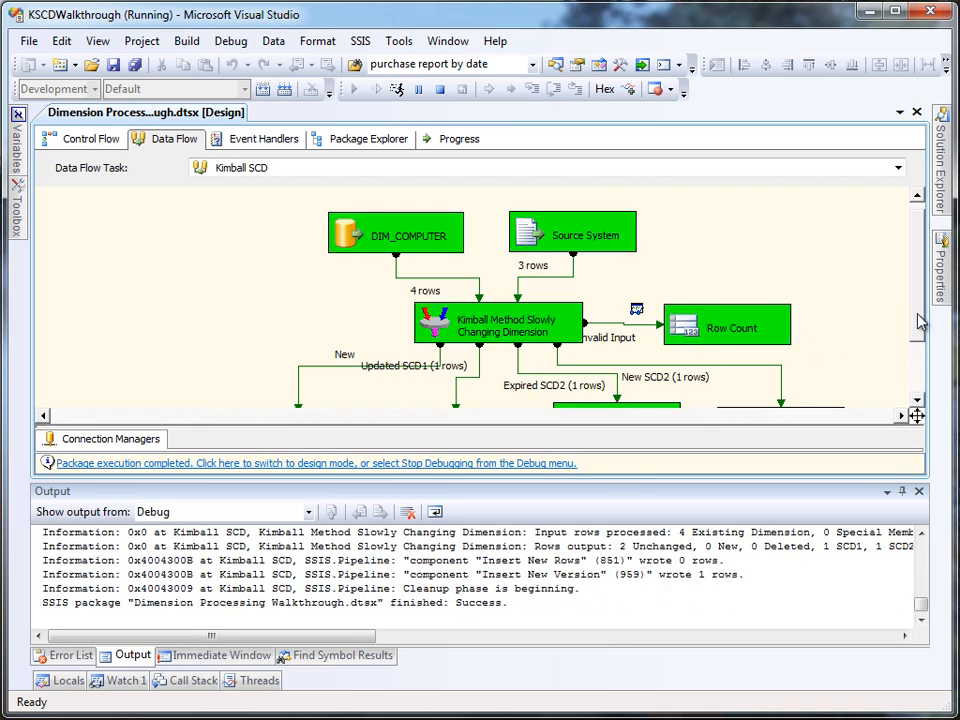
scroll("down", 3)
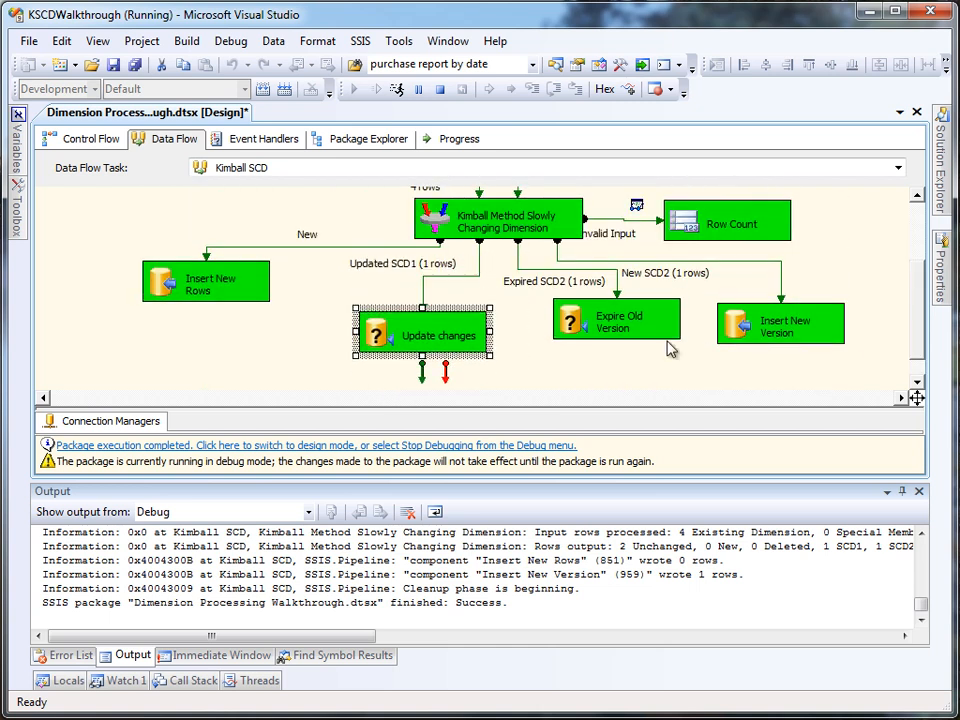
scroll("down", 3)
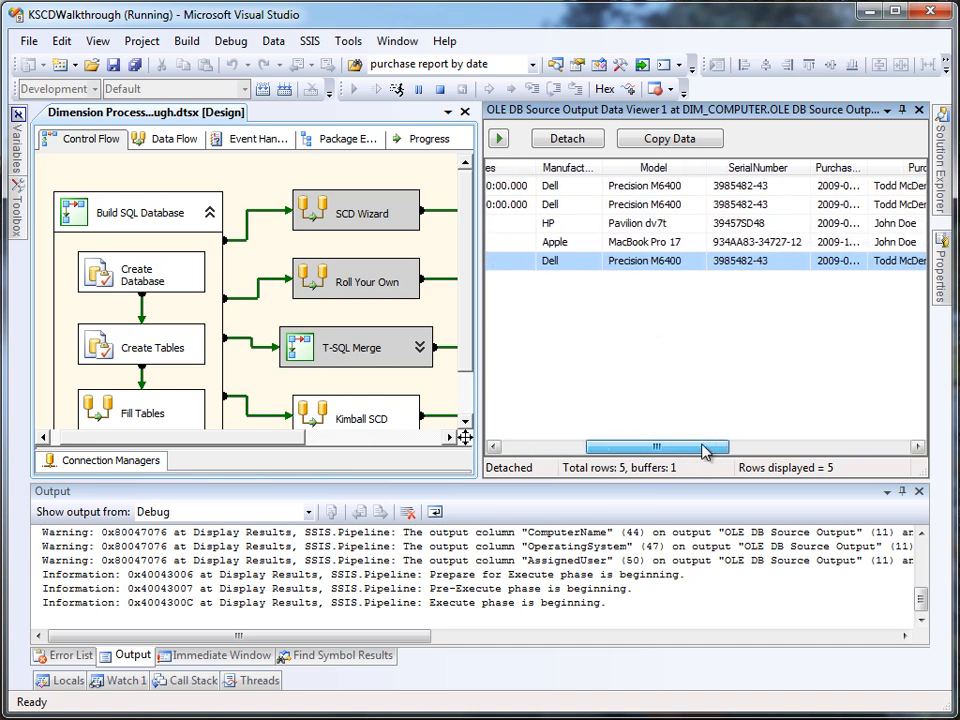
Inspect the five DIM_COMPUTER rows in the data viewer, then detach it so execution completes
left_click_drag(660, 448, 724, 448)
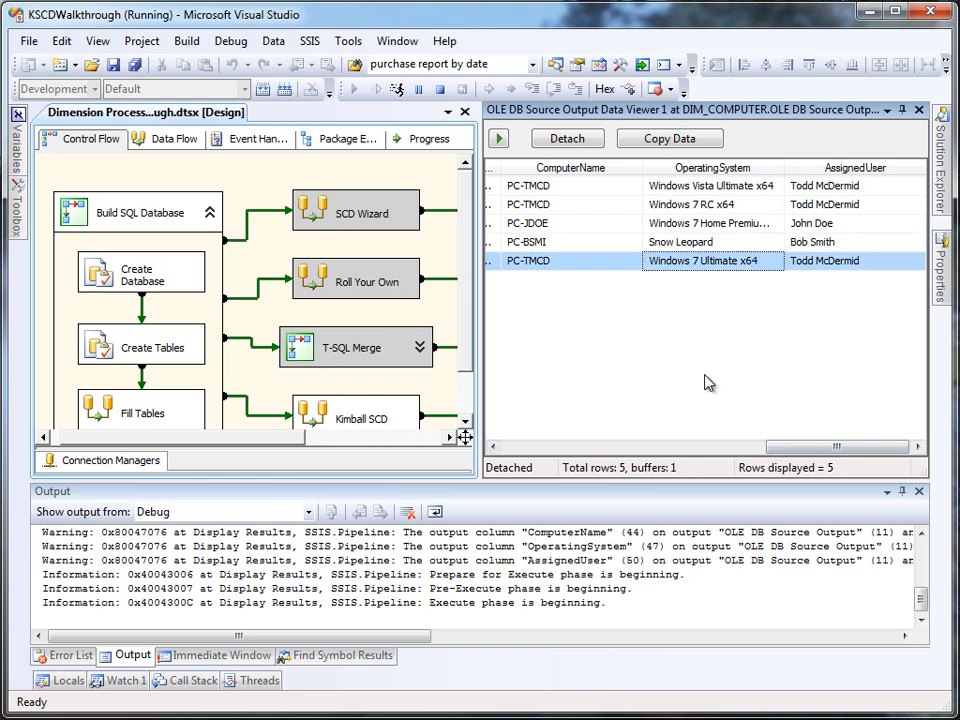
mouse_move(568, 138)
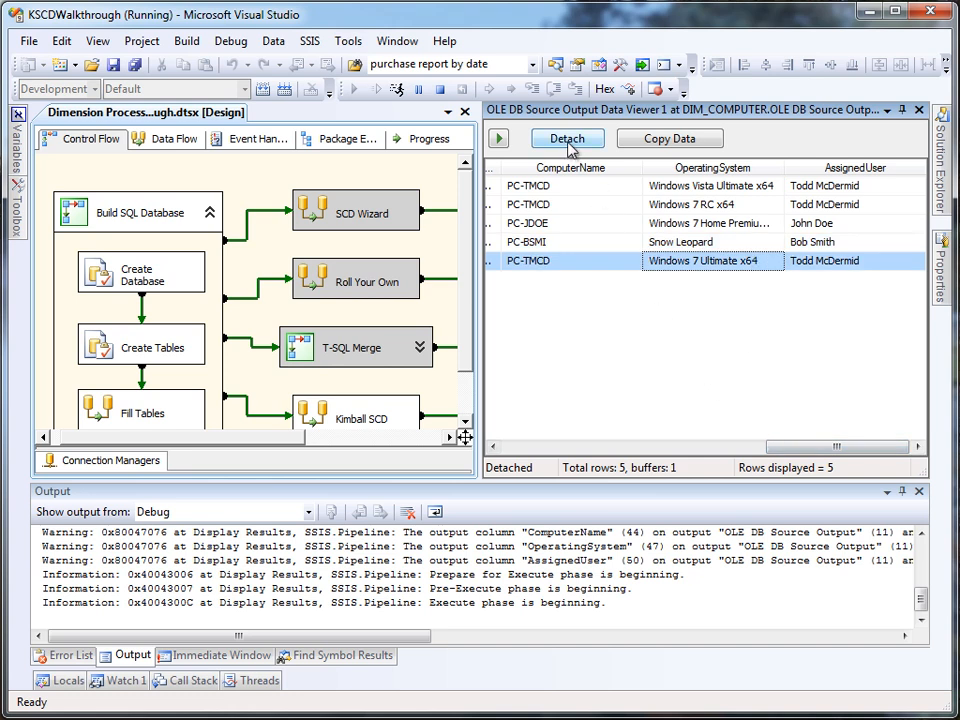
left_click(568, 138)
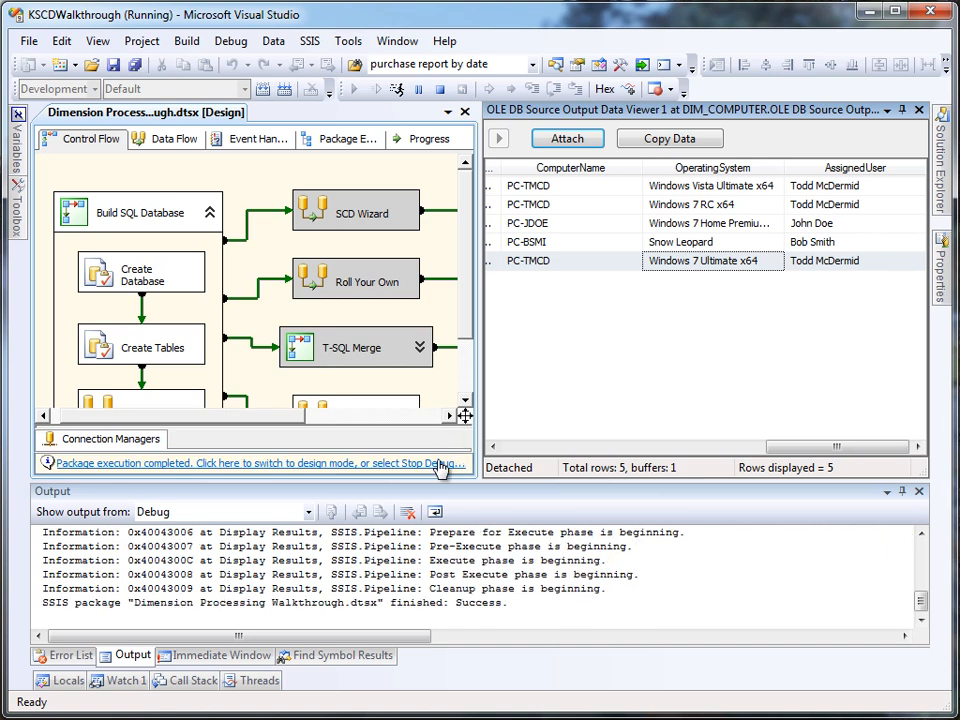